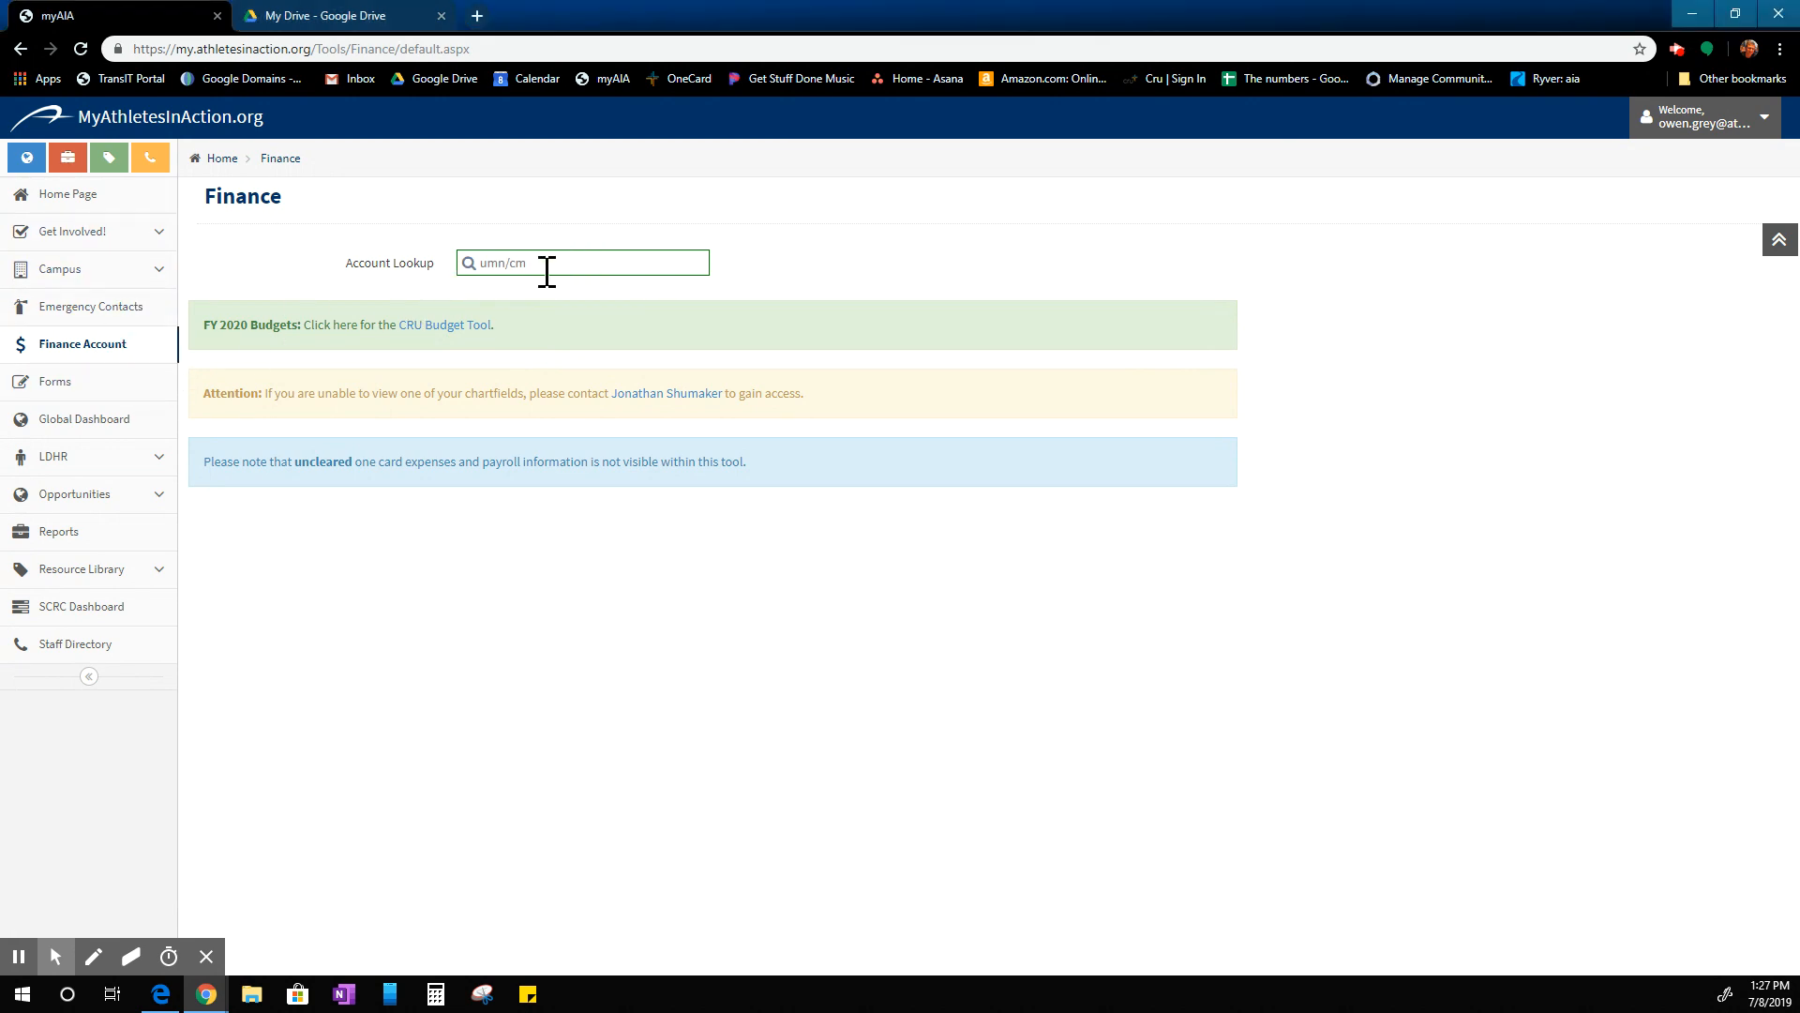
Load the AIAMN/UMN/CMPSSTFF/CAMPUSOPERATION account via Account Lookup and browse its transactions list.
{"action": "type", "text": "p"}
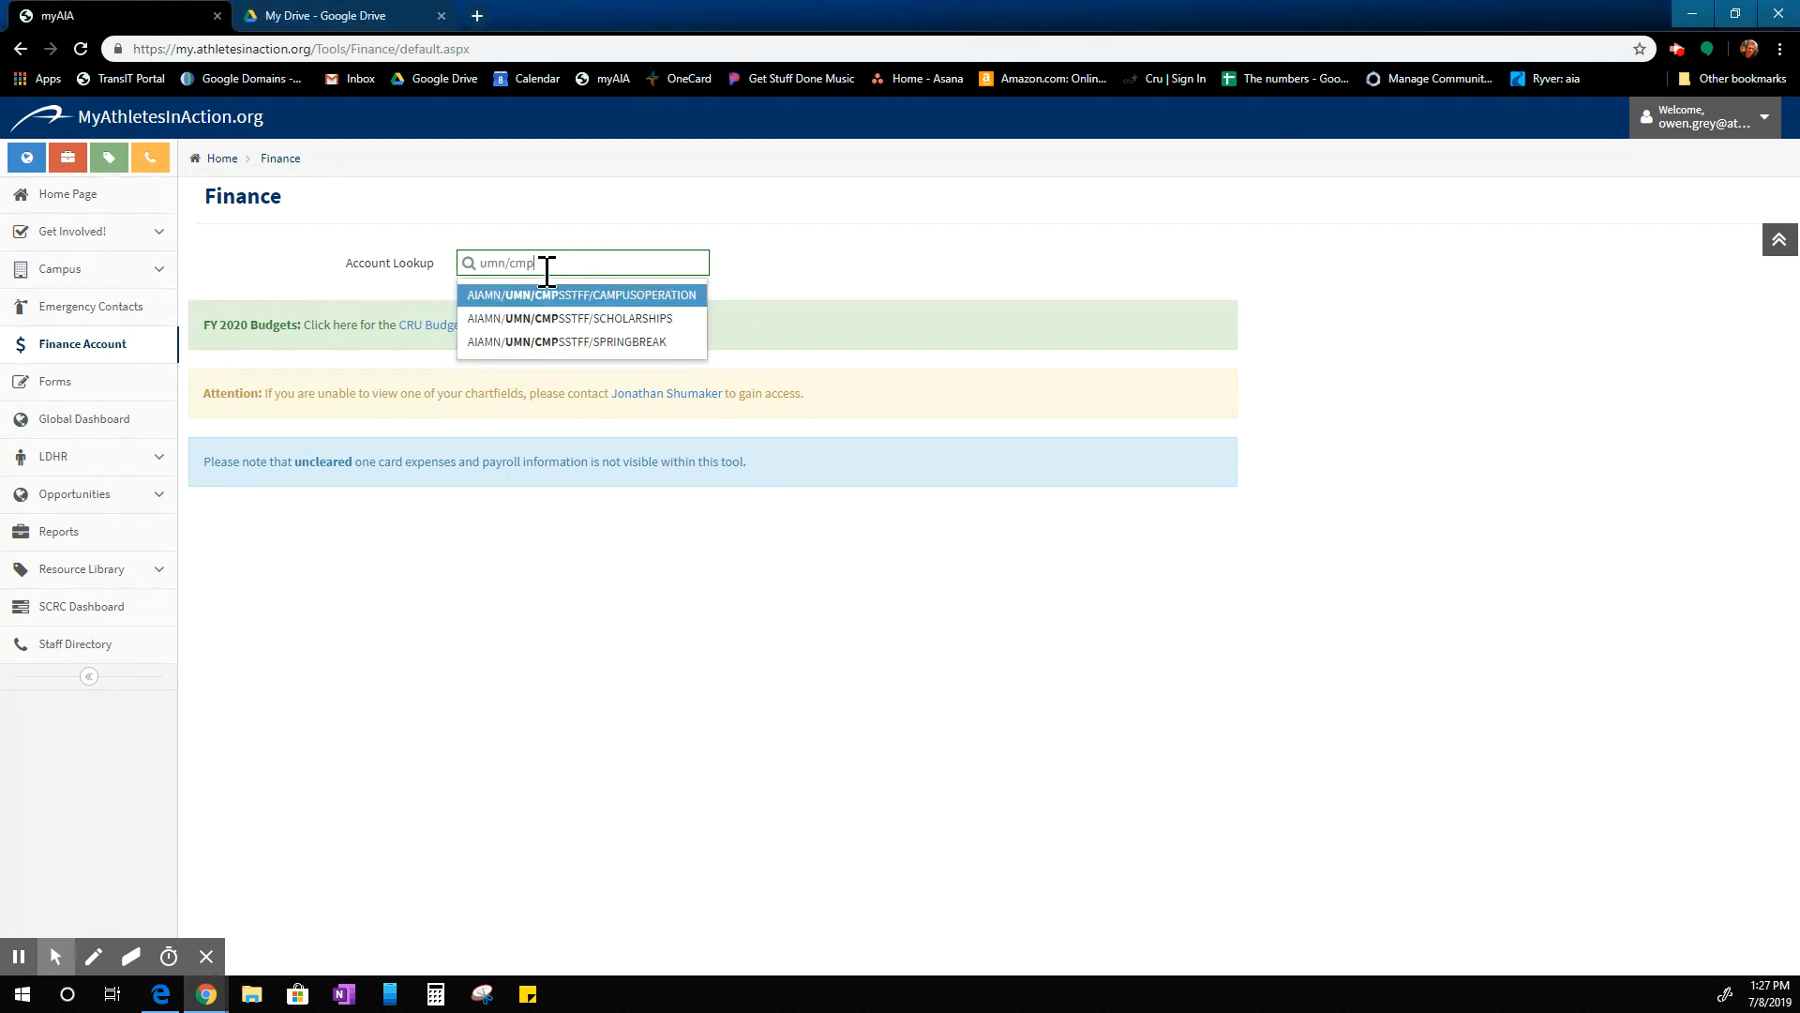
{"action": "left_click", "coordinate": [581, 295]}
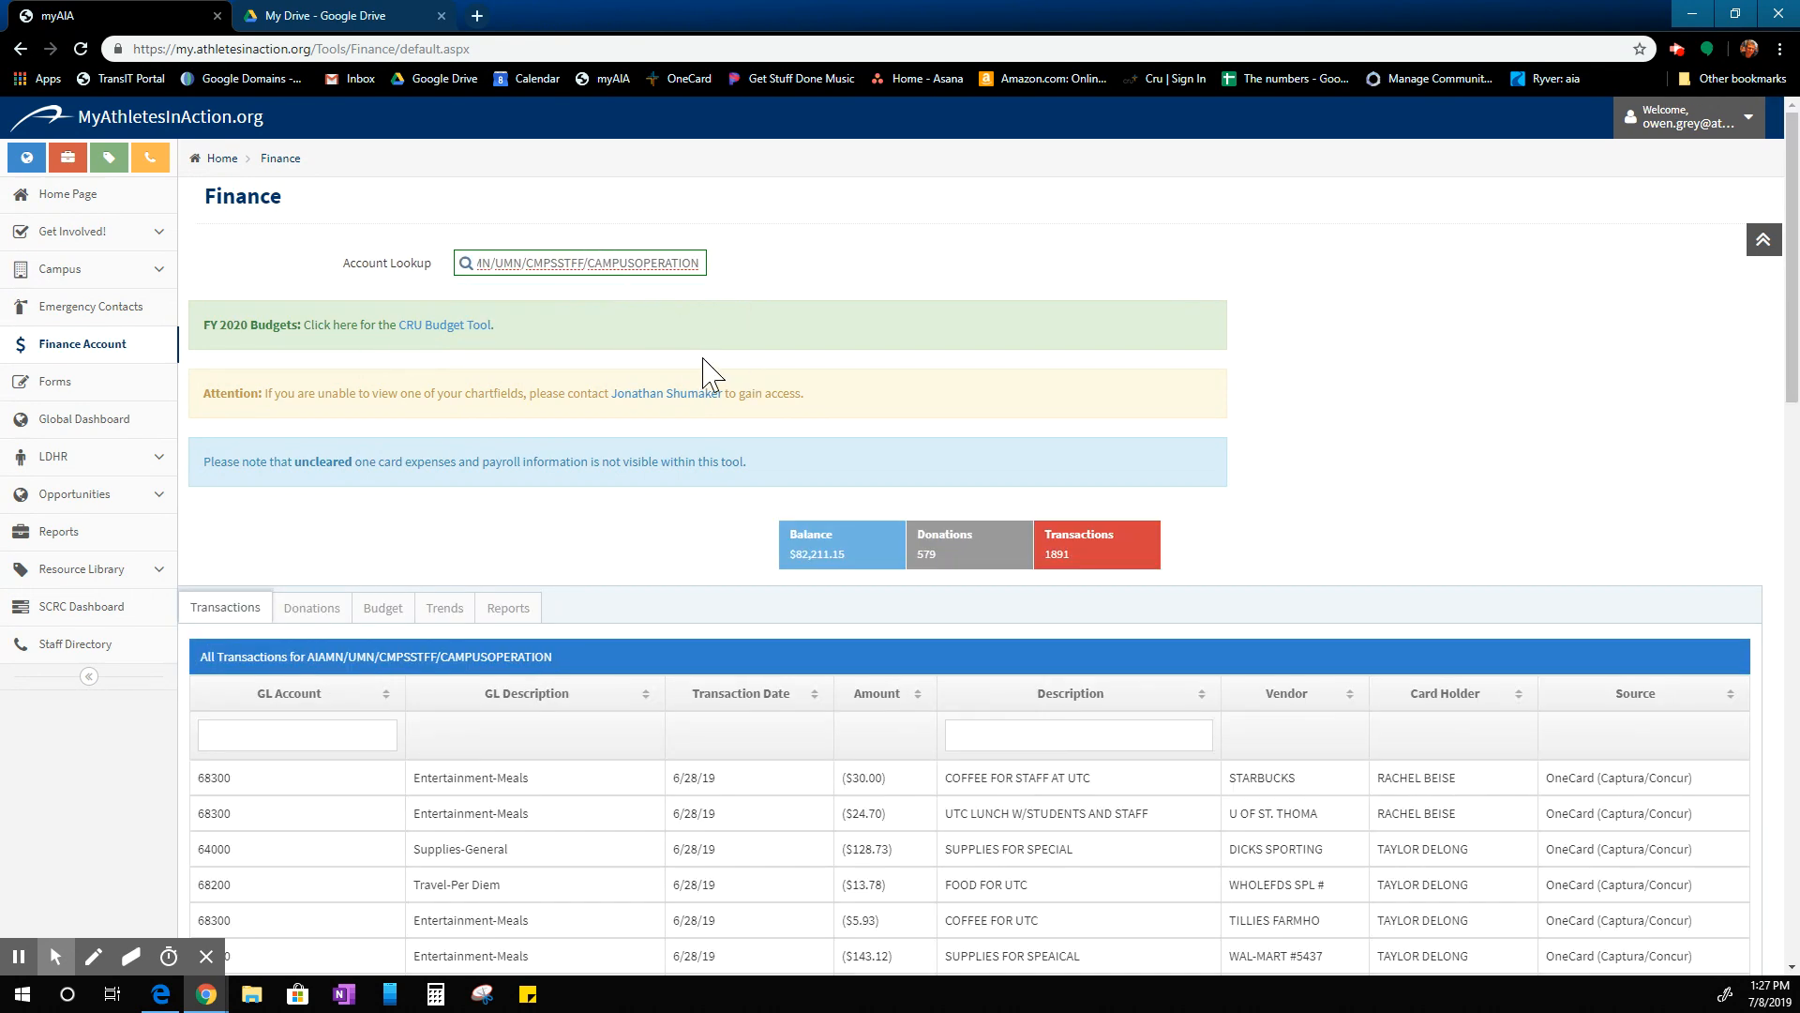
{"action": "mouse_move", "coordinate": [692, 428]}
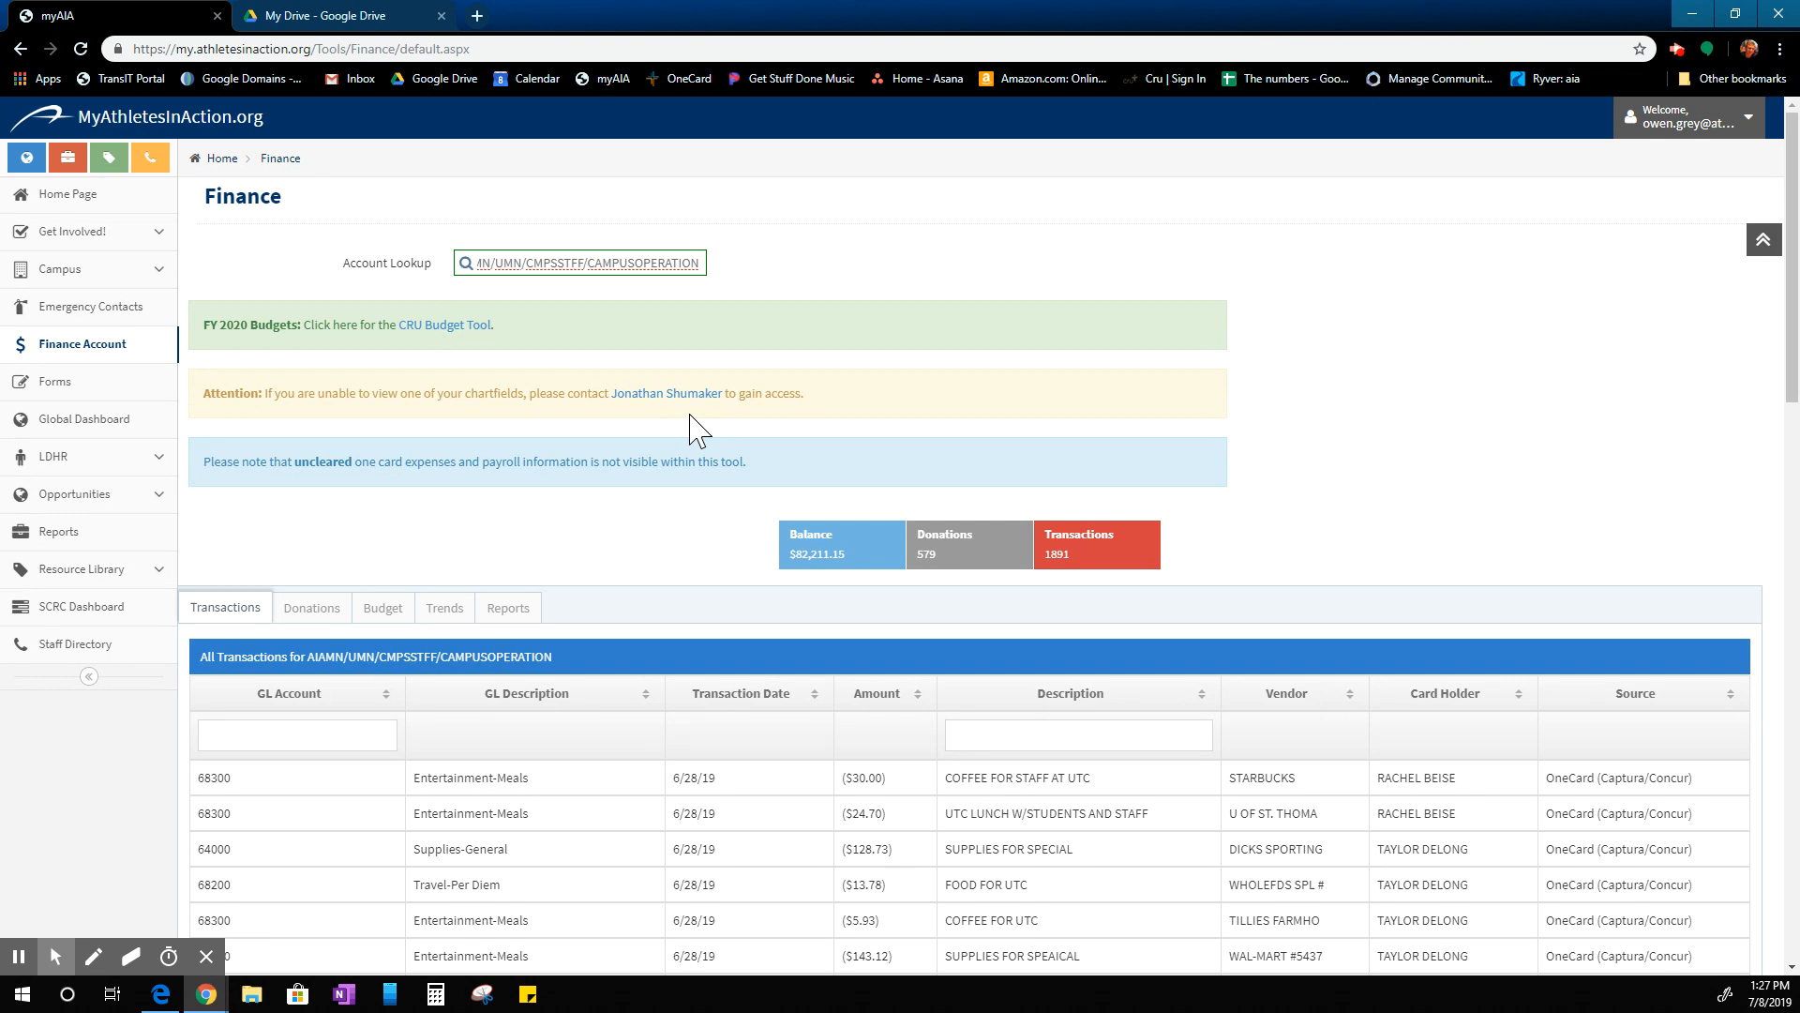
{"action": "scroll", "scroll_direction": "down", "scroll_amount": 3}
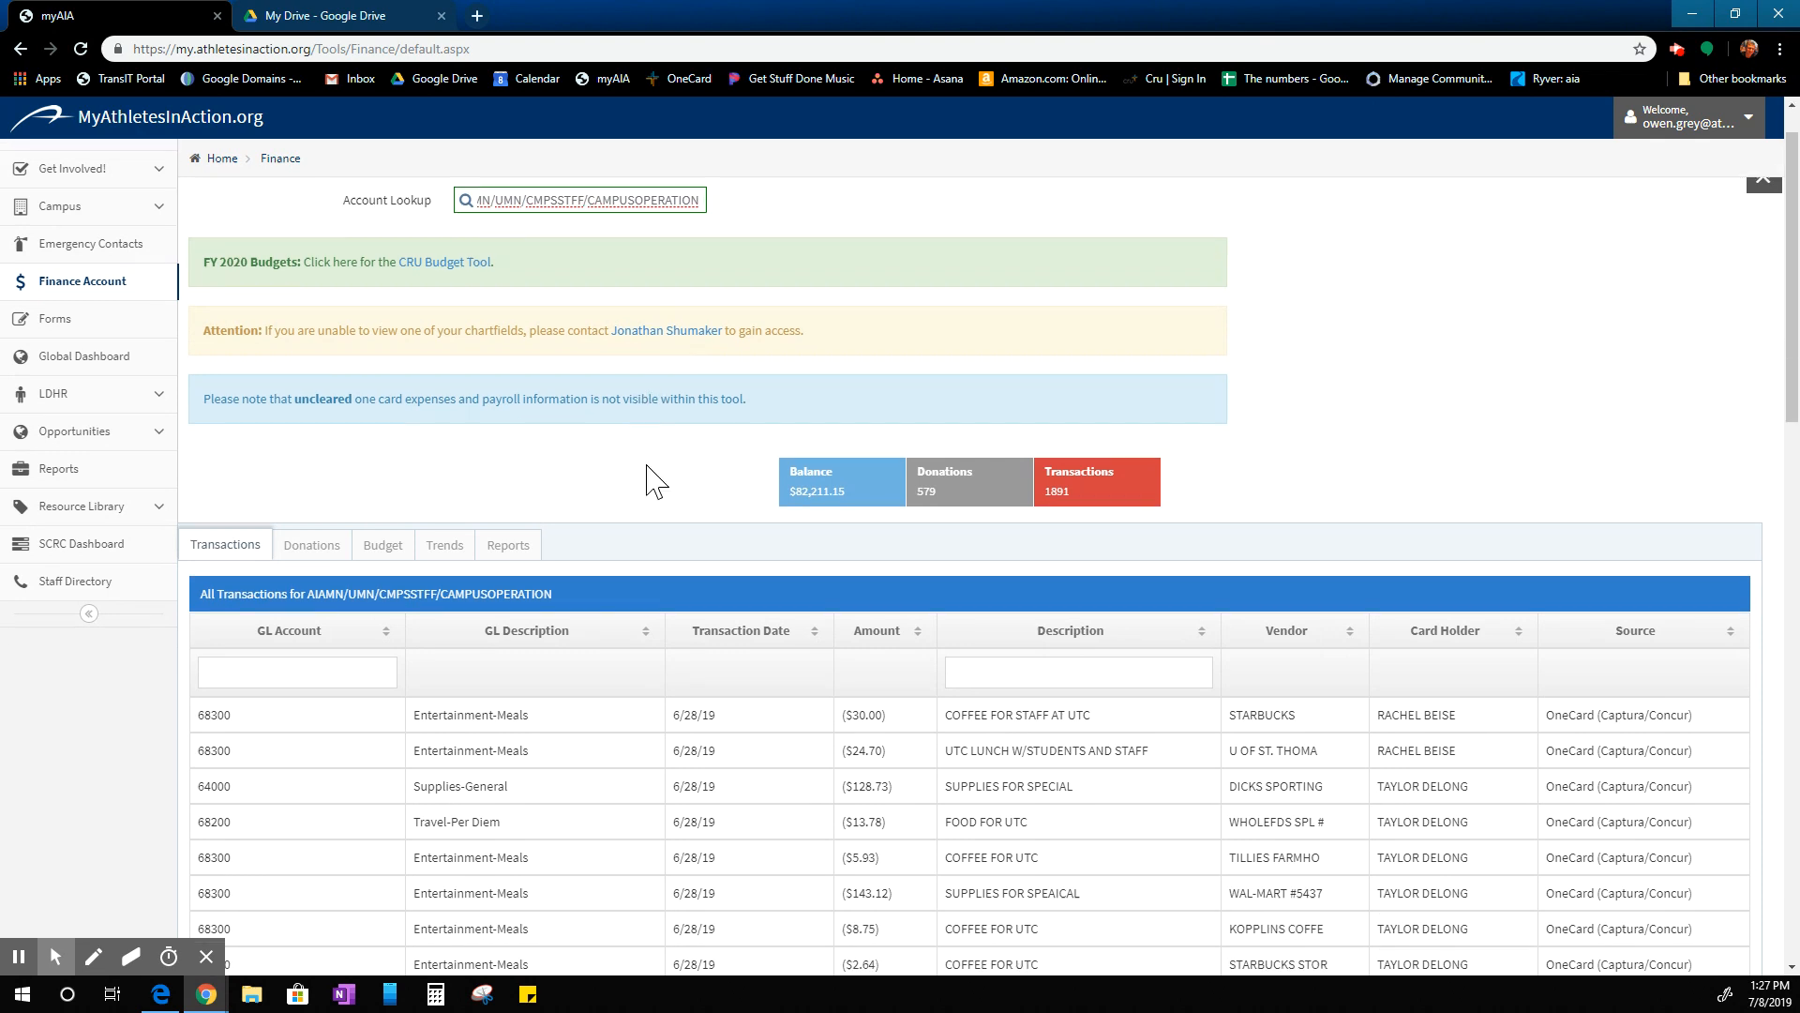
{"action": "scroll", "scroll_direction": "down", "scroll_amount": 3}
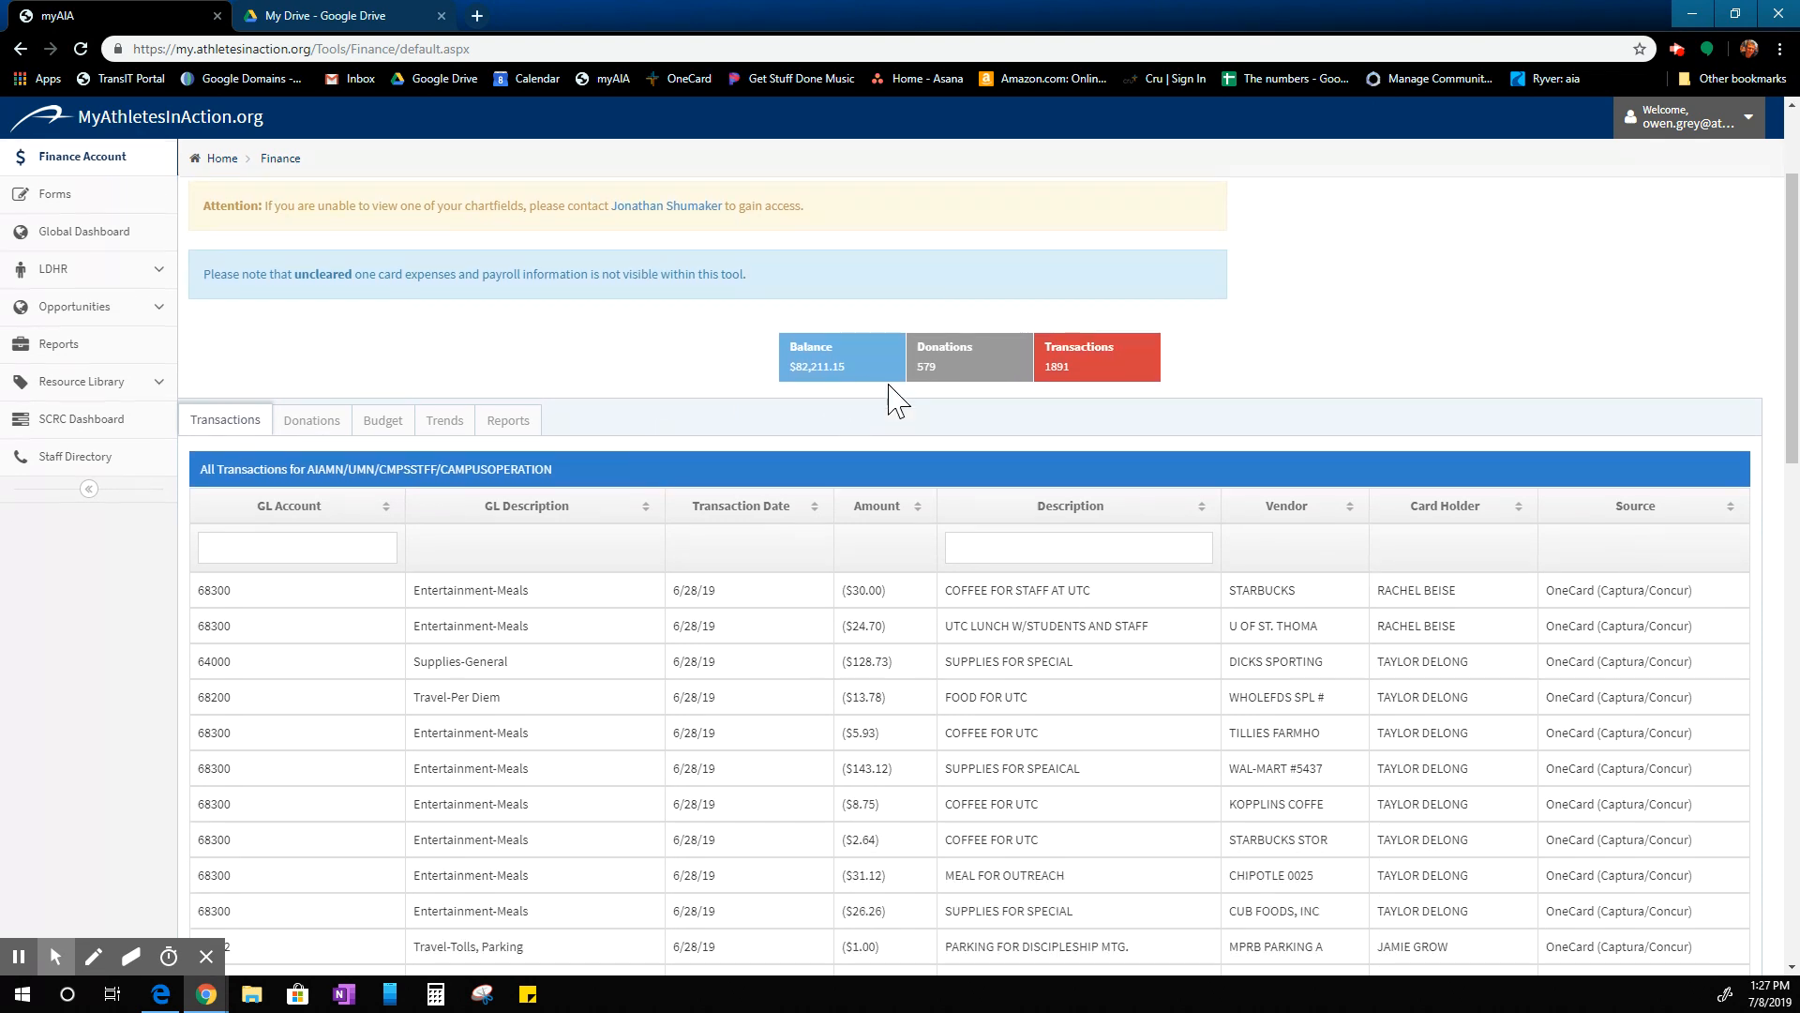
{"action": "scroll", "scroll_direction": "down", "scroll_amount": 3}
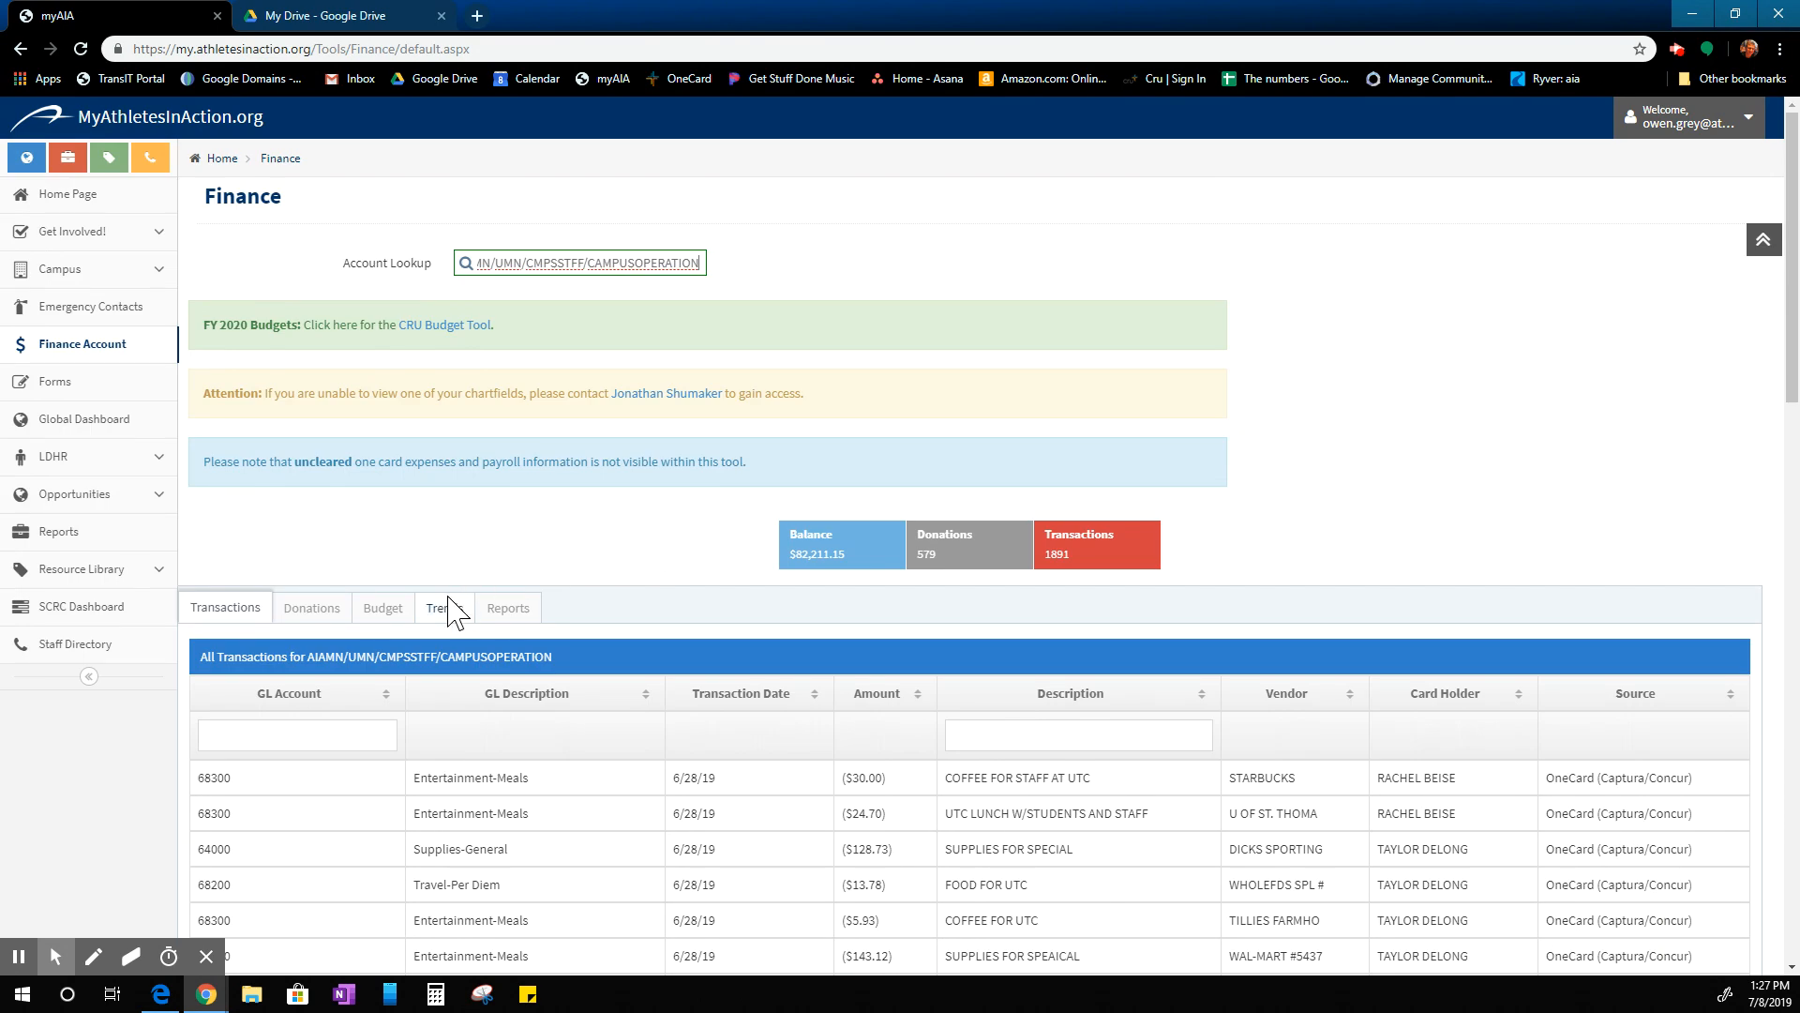
View the account's Donations list, monthly Budget table, and Trends charts in turn.
{"action": "left_click", "coordinate": [311, 608]}
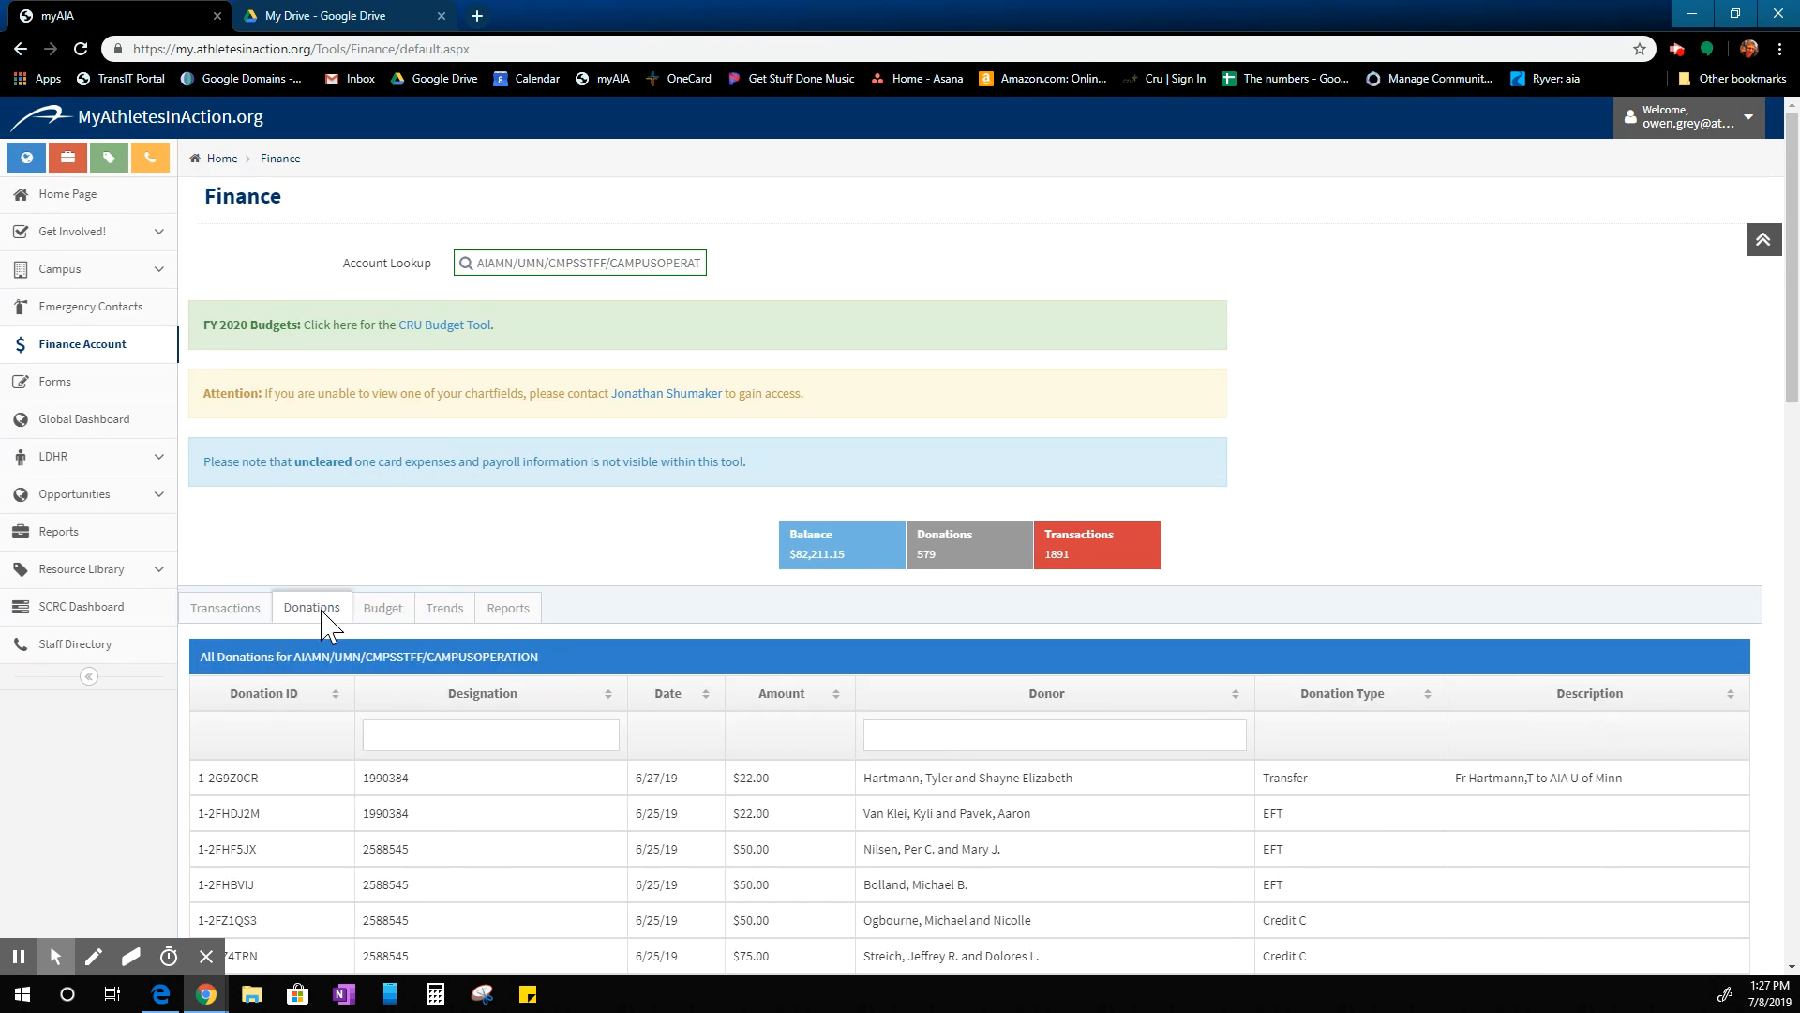
{"action": "scroll", "scroll_direction": "down", "scroll_amount": 3}
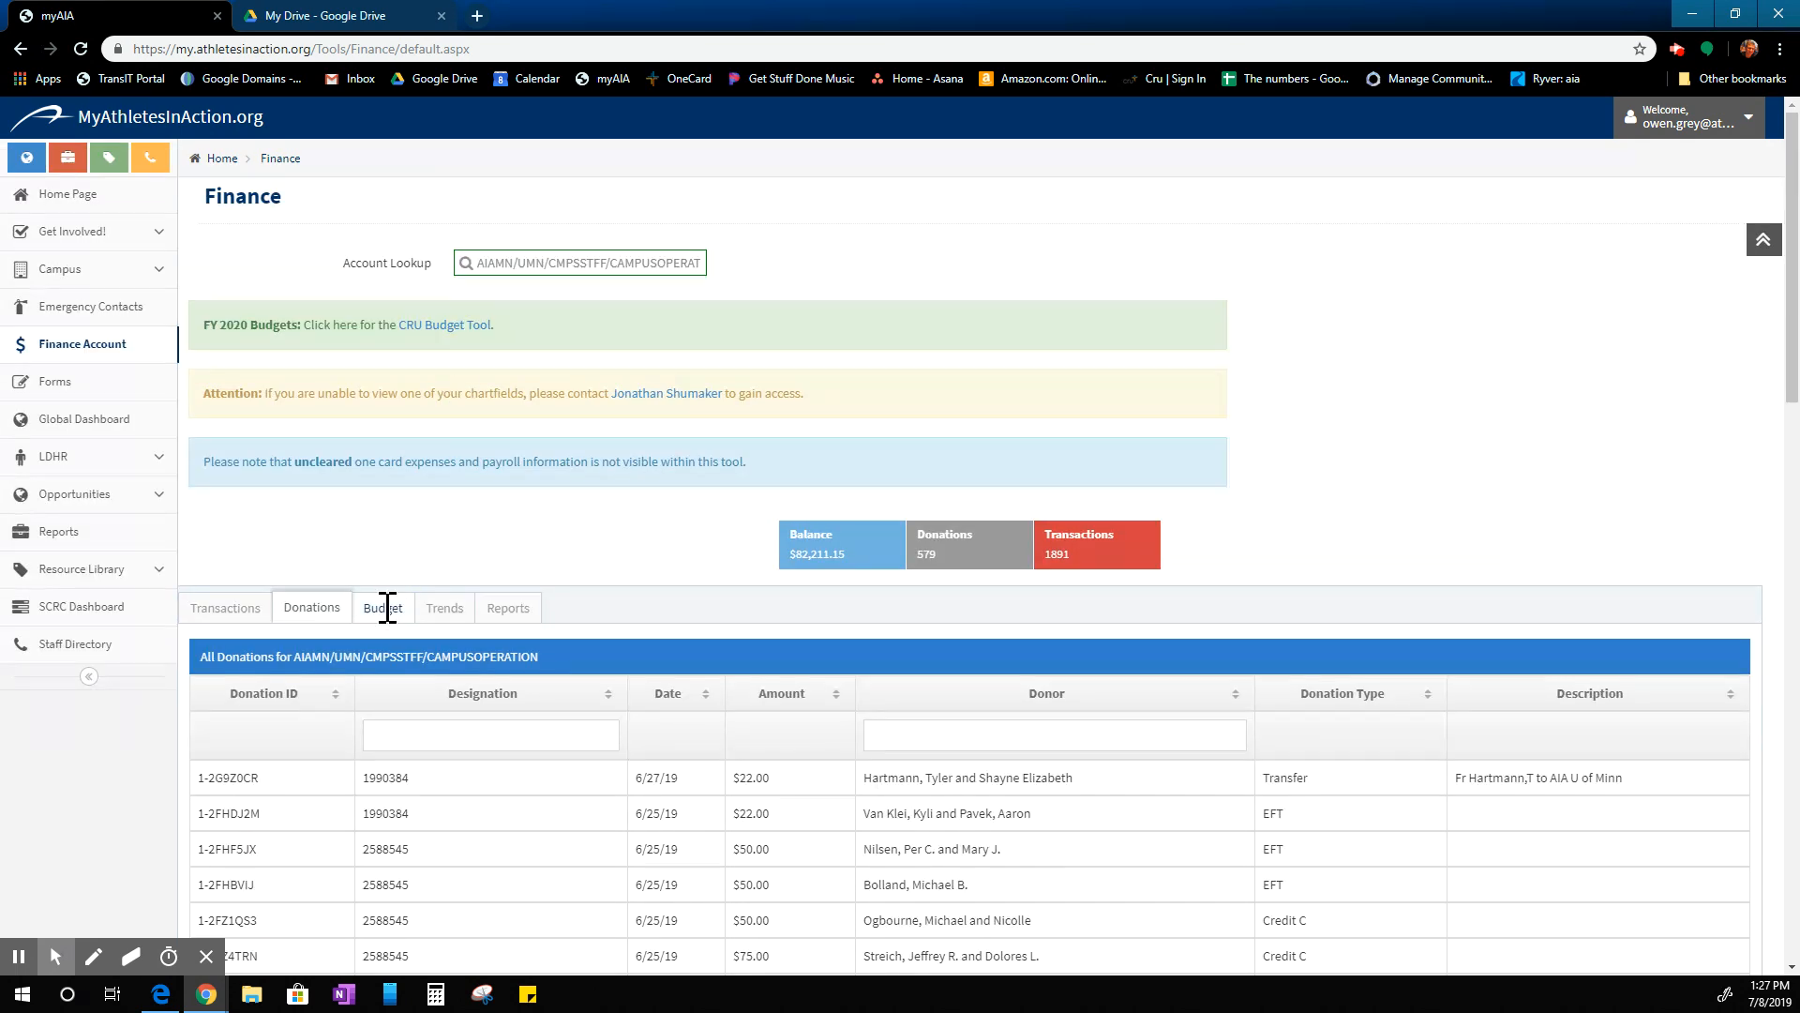
{"action": "left_click", "coordinate": [383, 608]}
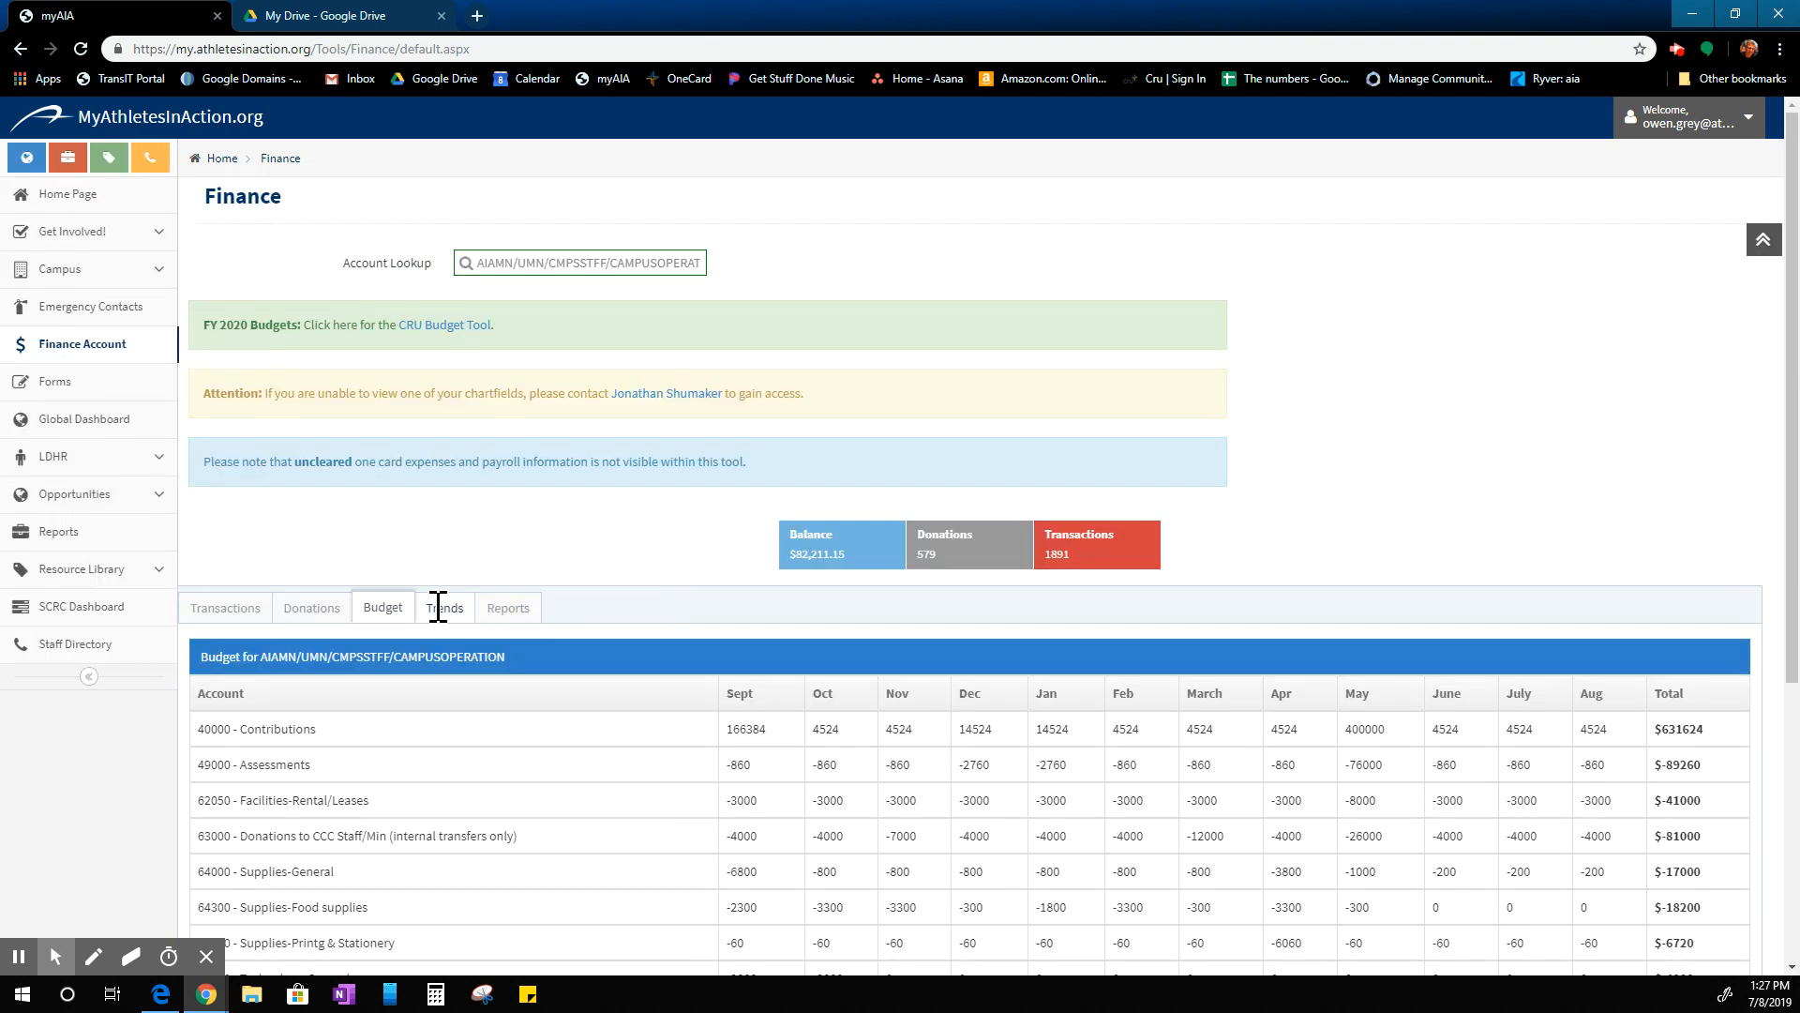
{"action": "left_click", "coordinate": [444, 608]}
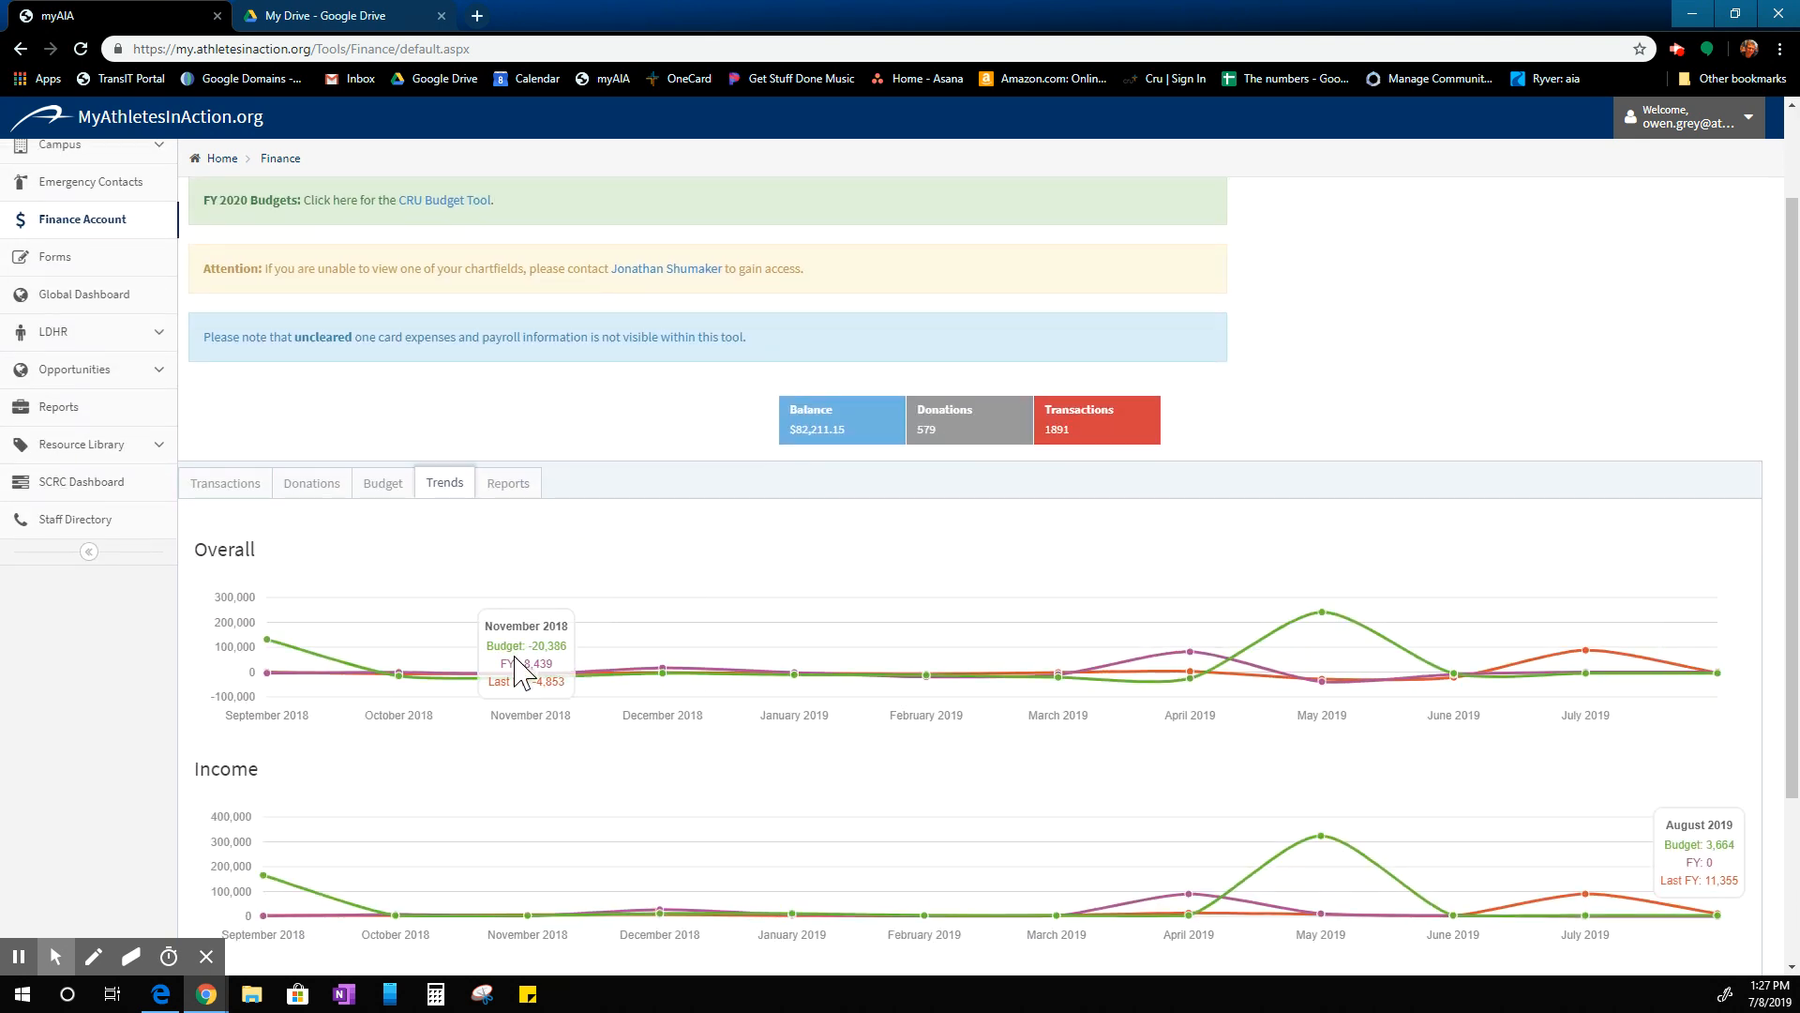
{"action": "scroll", "scroll_direction": "down", "scroll_amount": 3}
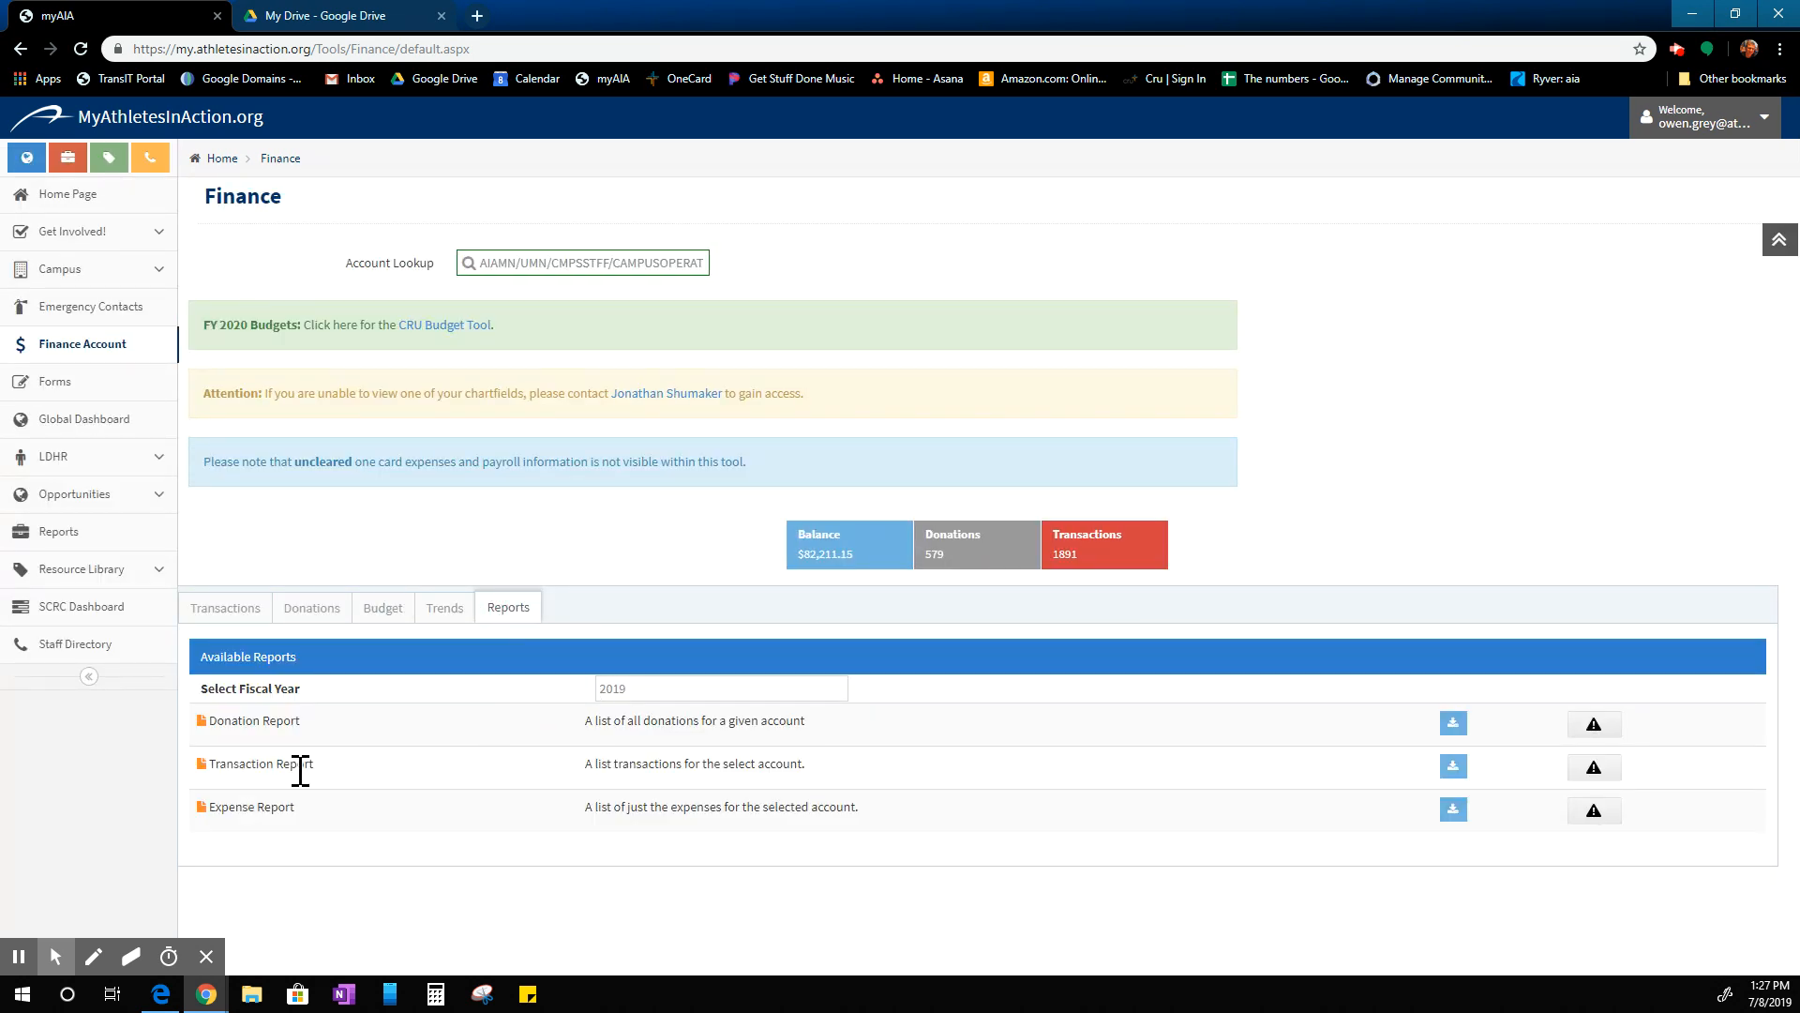
{"action": "mouse_move", "coordinate": [335, 776]}
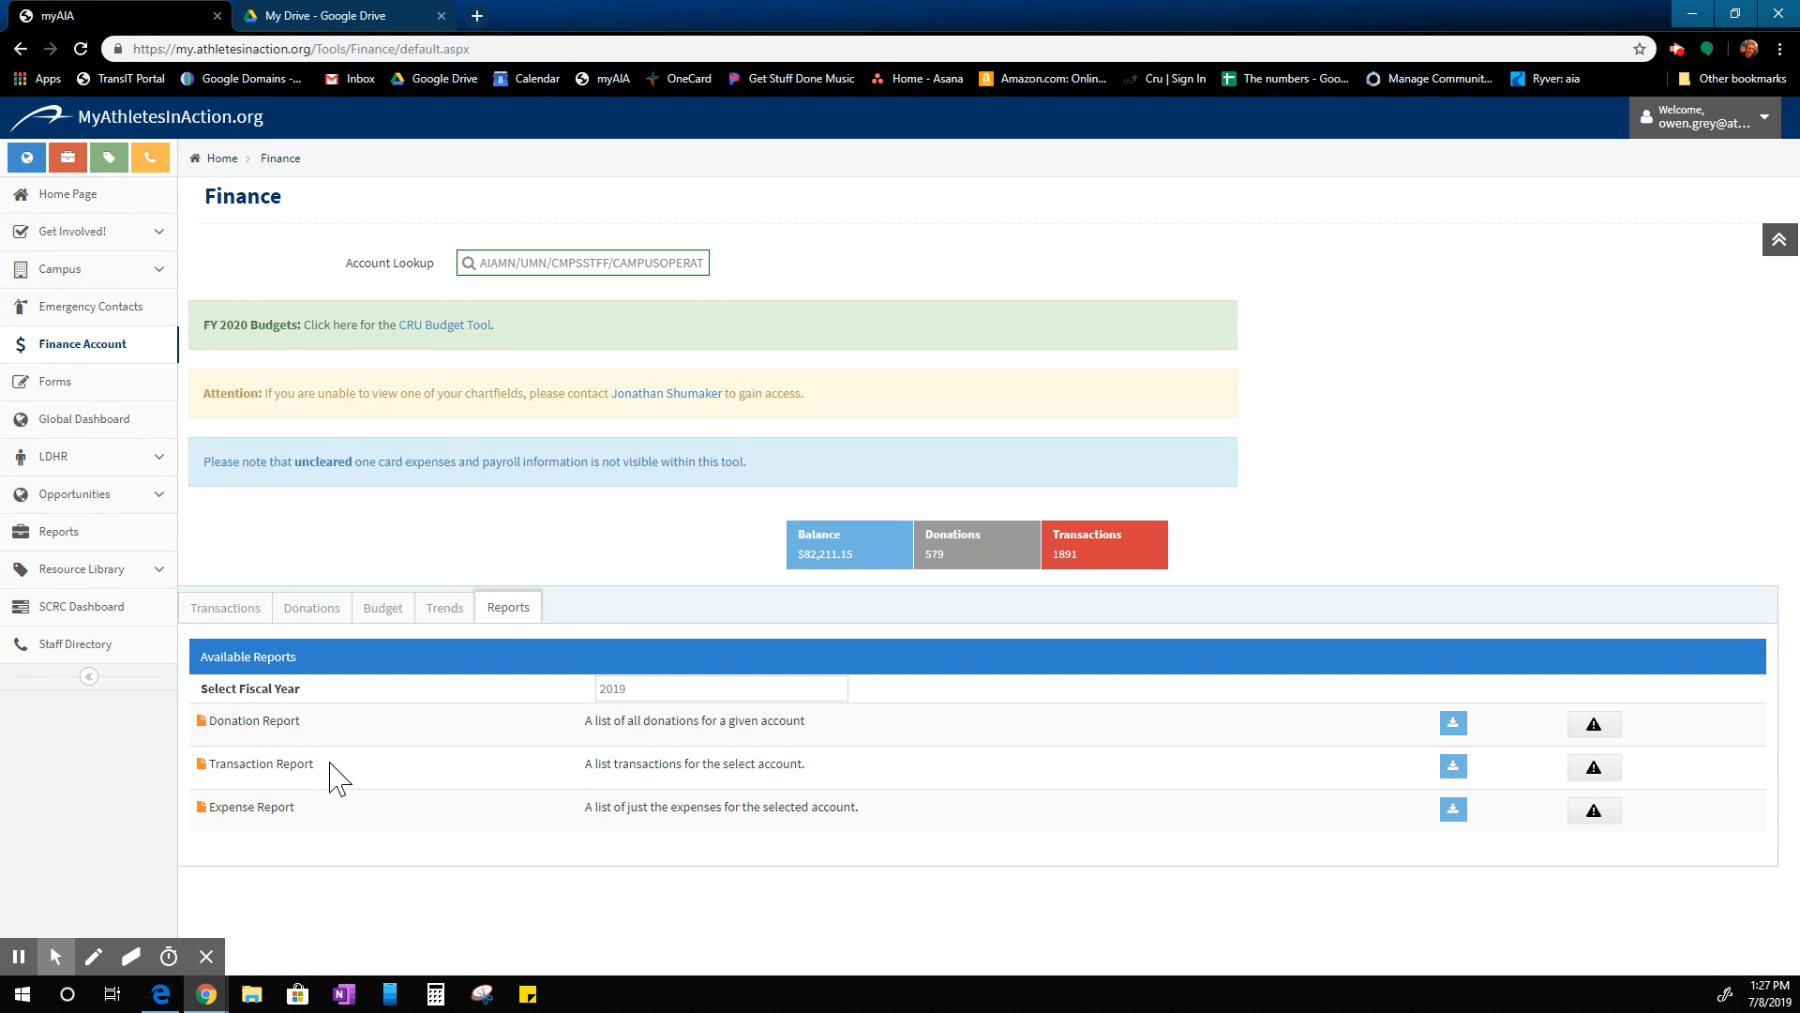
{"action": "mouse_move", "coordinate": [407, 778]}
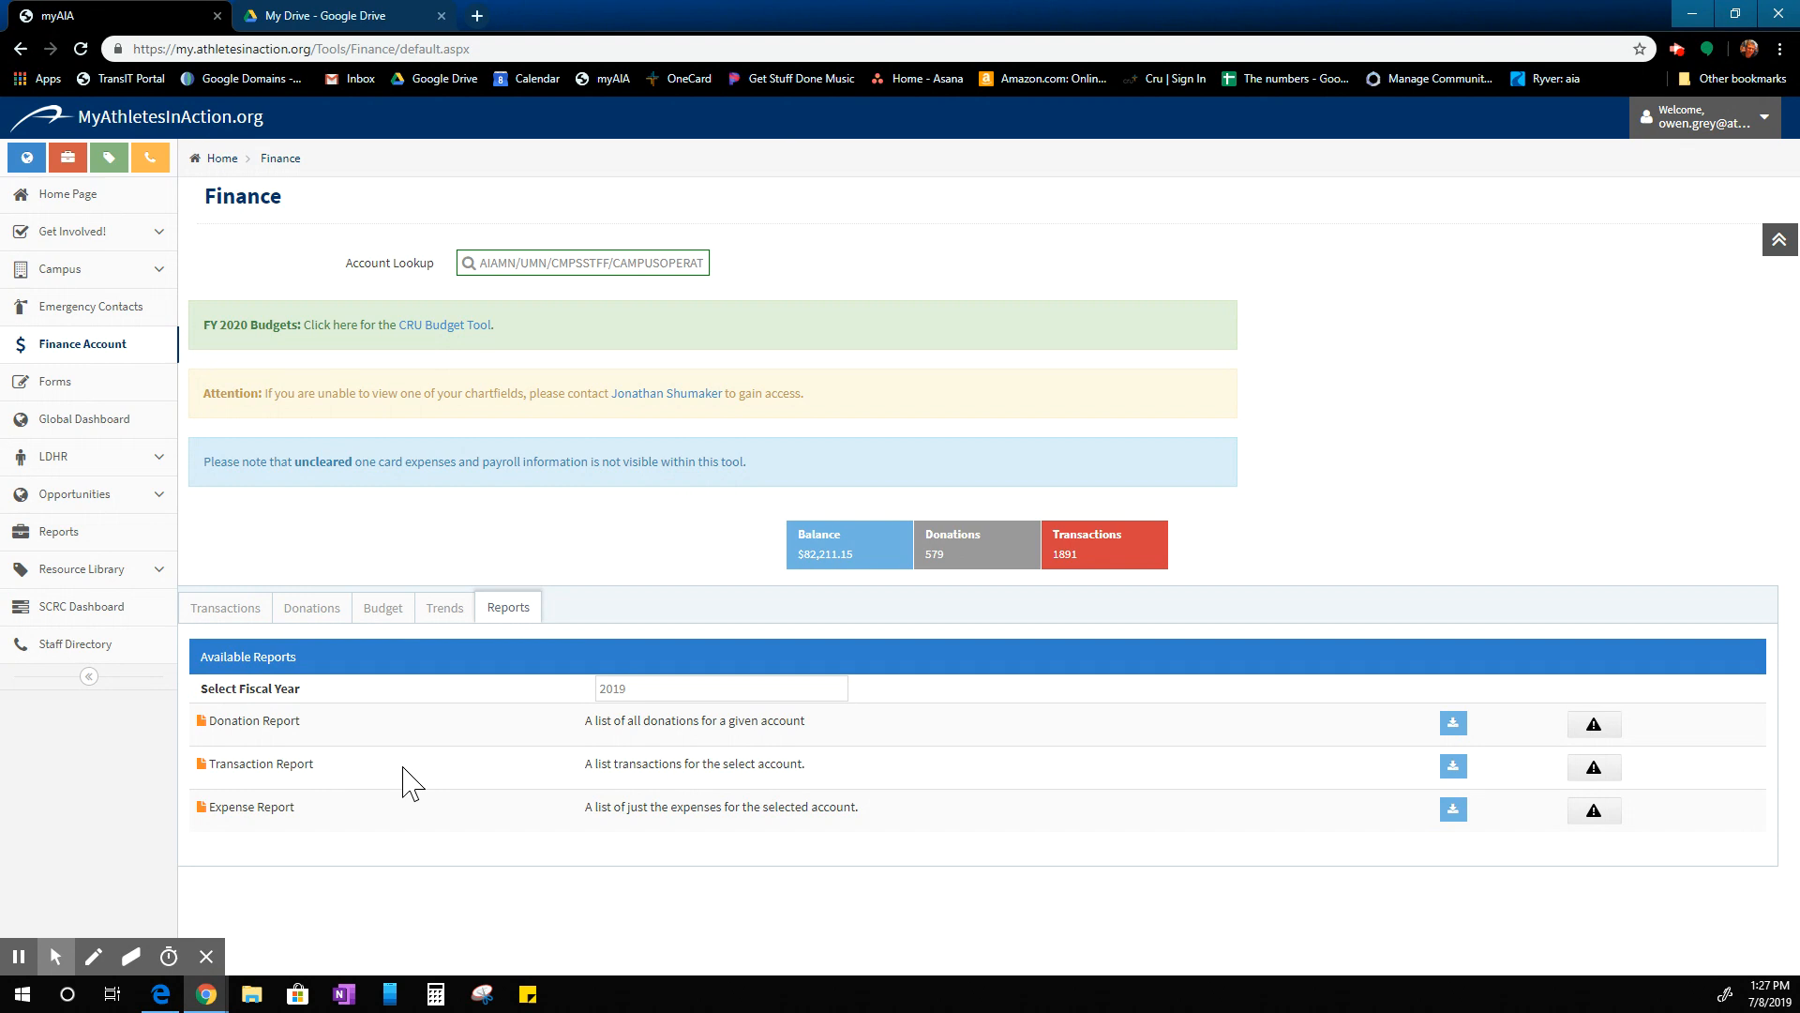
{"action": "mouse_move", "coordinate": [1104, 795]}
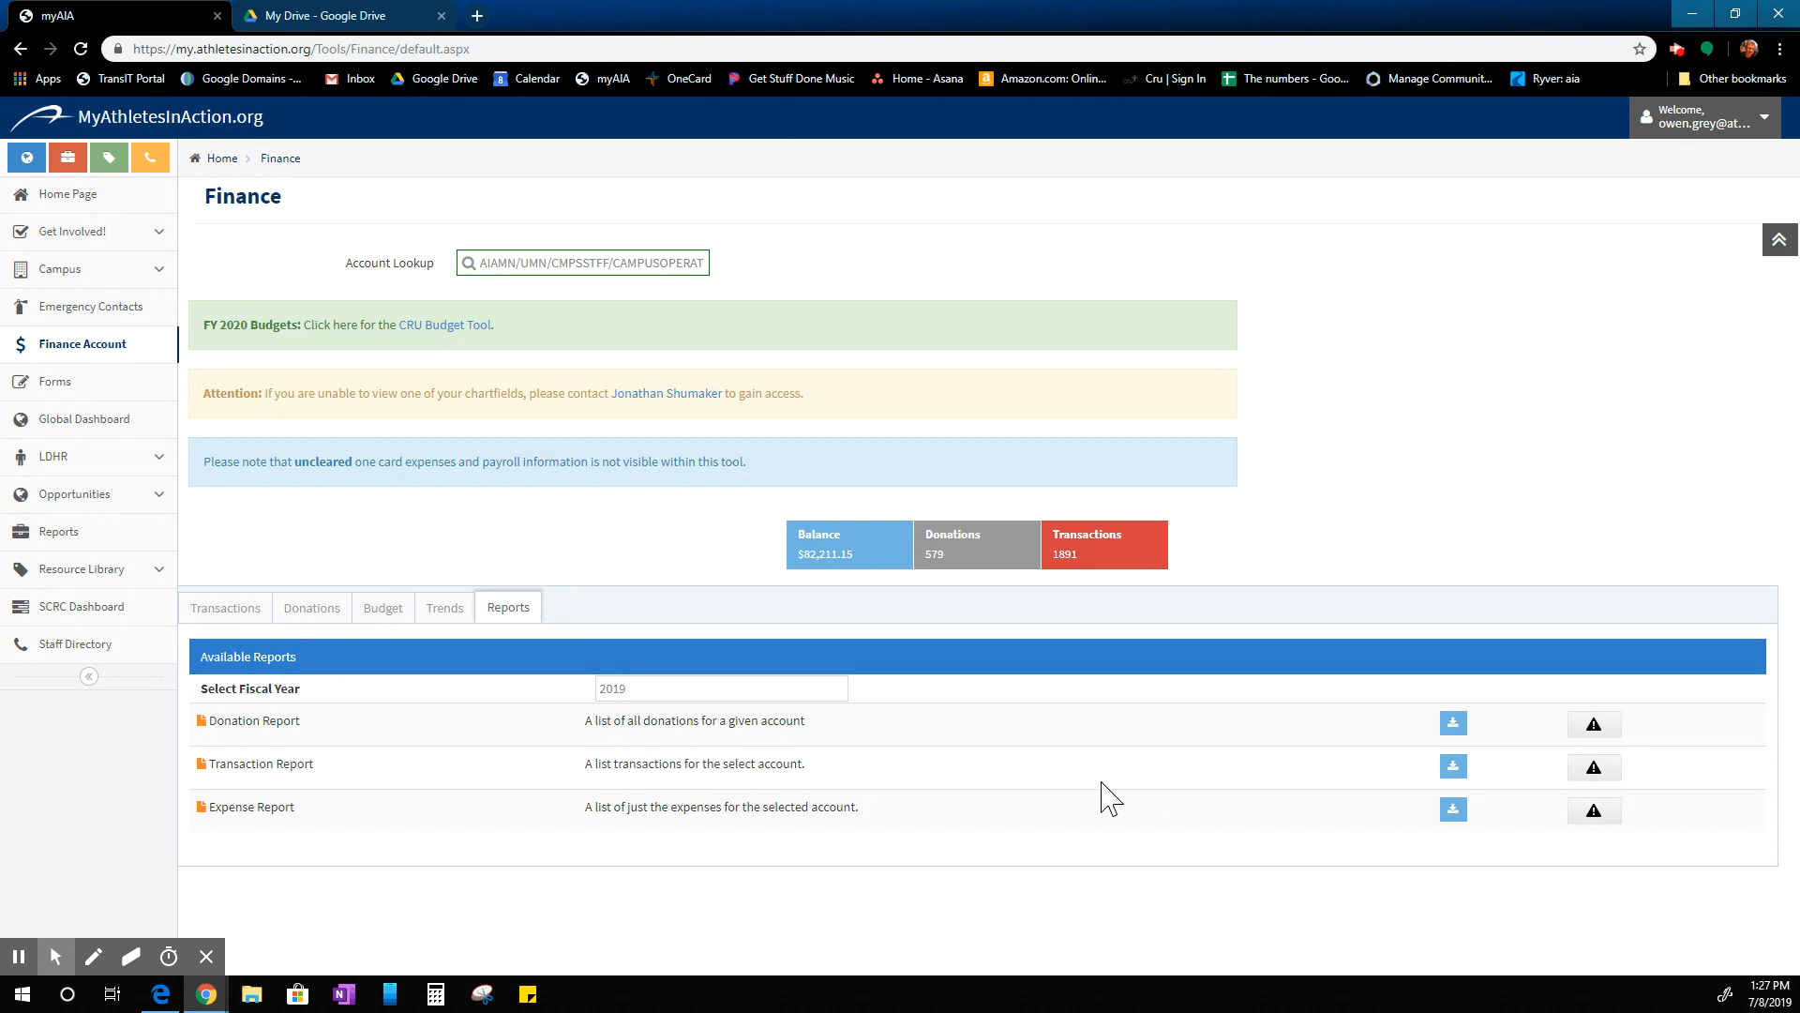
{"action": "mouse_move", "coordinate": [246, 837]}
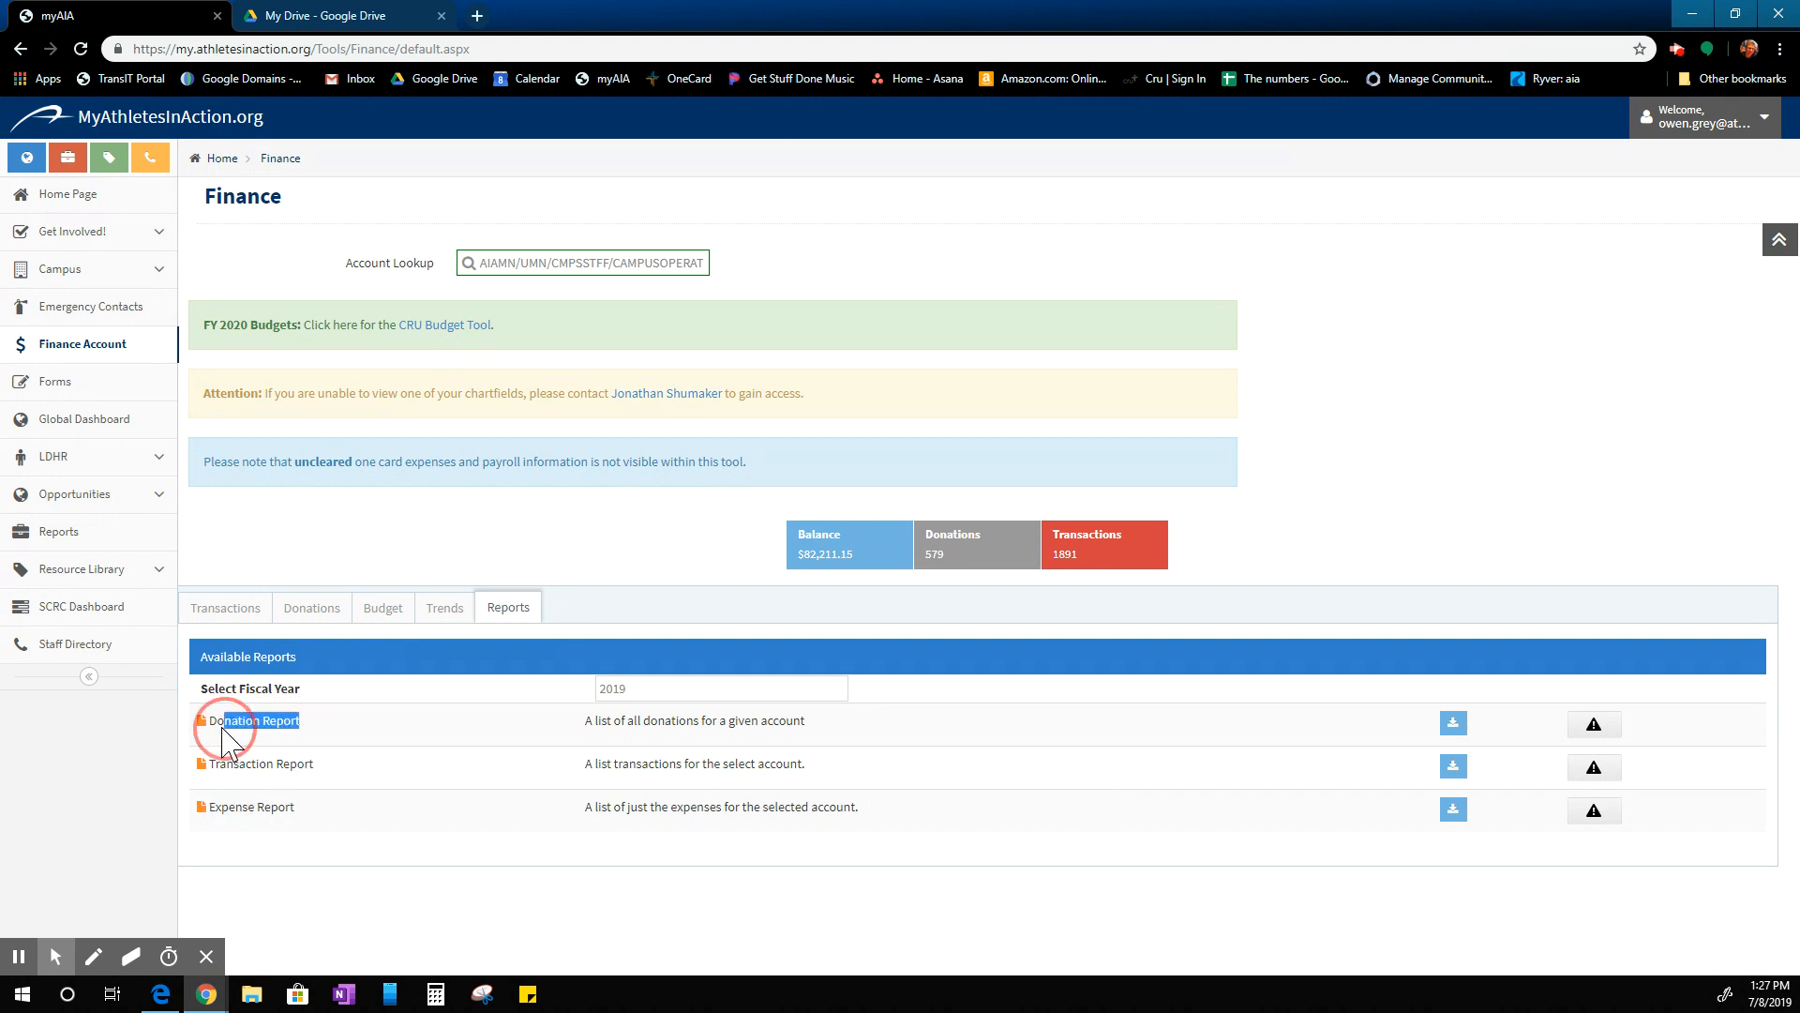
Show the Reports list with Donation, Transaction and Expense reports for fiscal year 2019.
{"action": "double_click", "coordinate": [254, 720]}
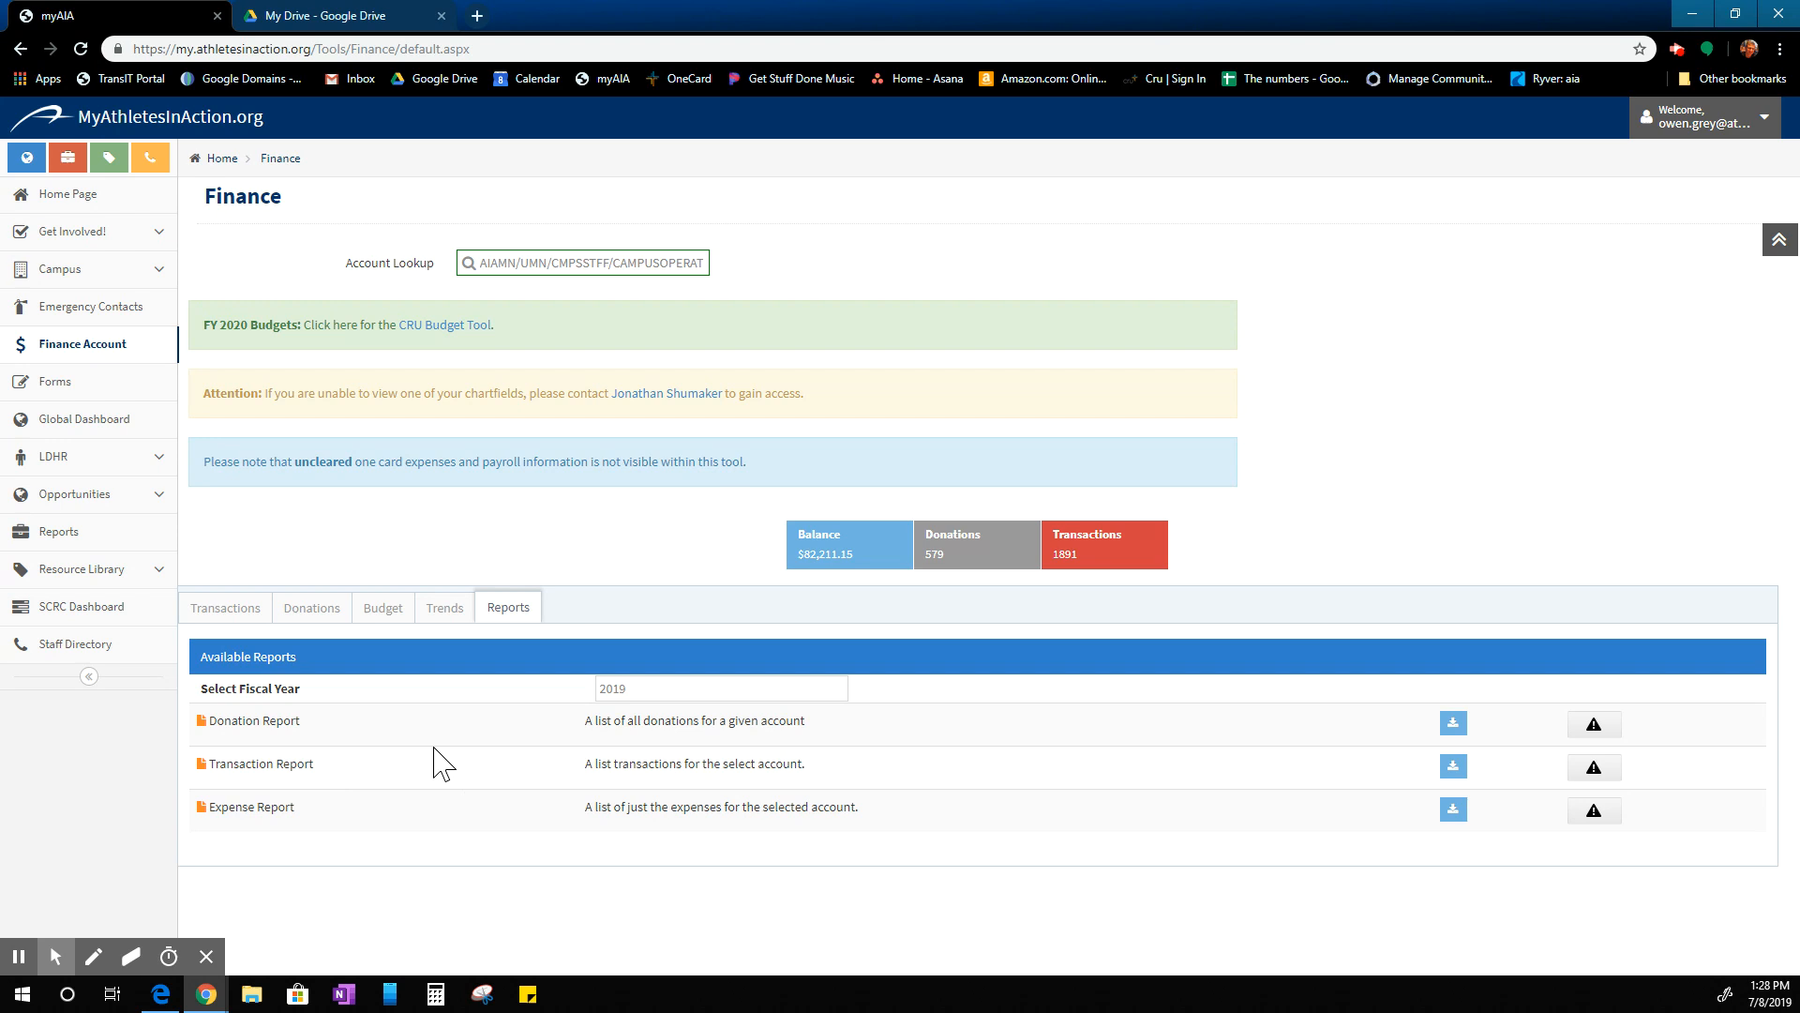
{"action": "mouse_move", "coordinate": [769, 855]}
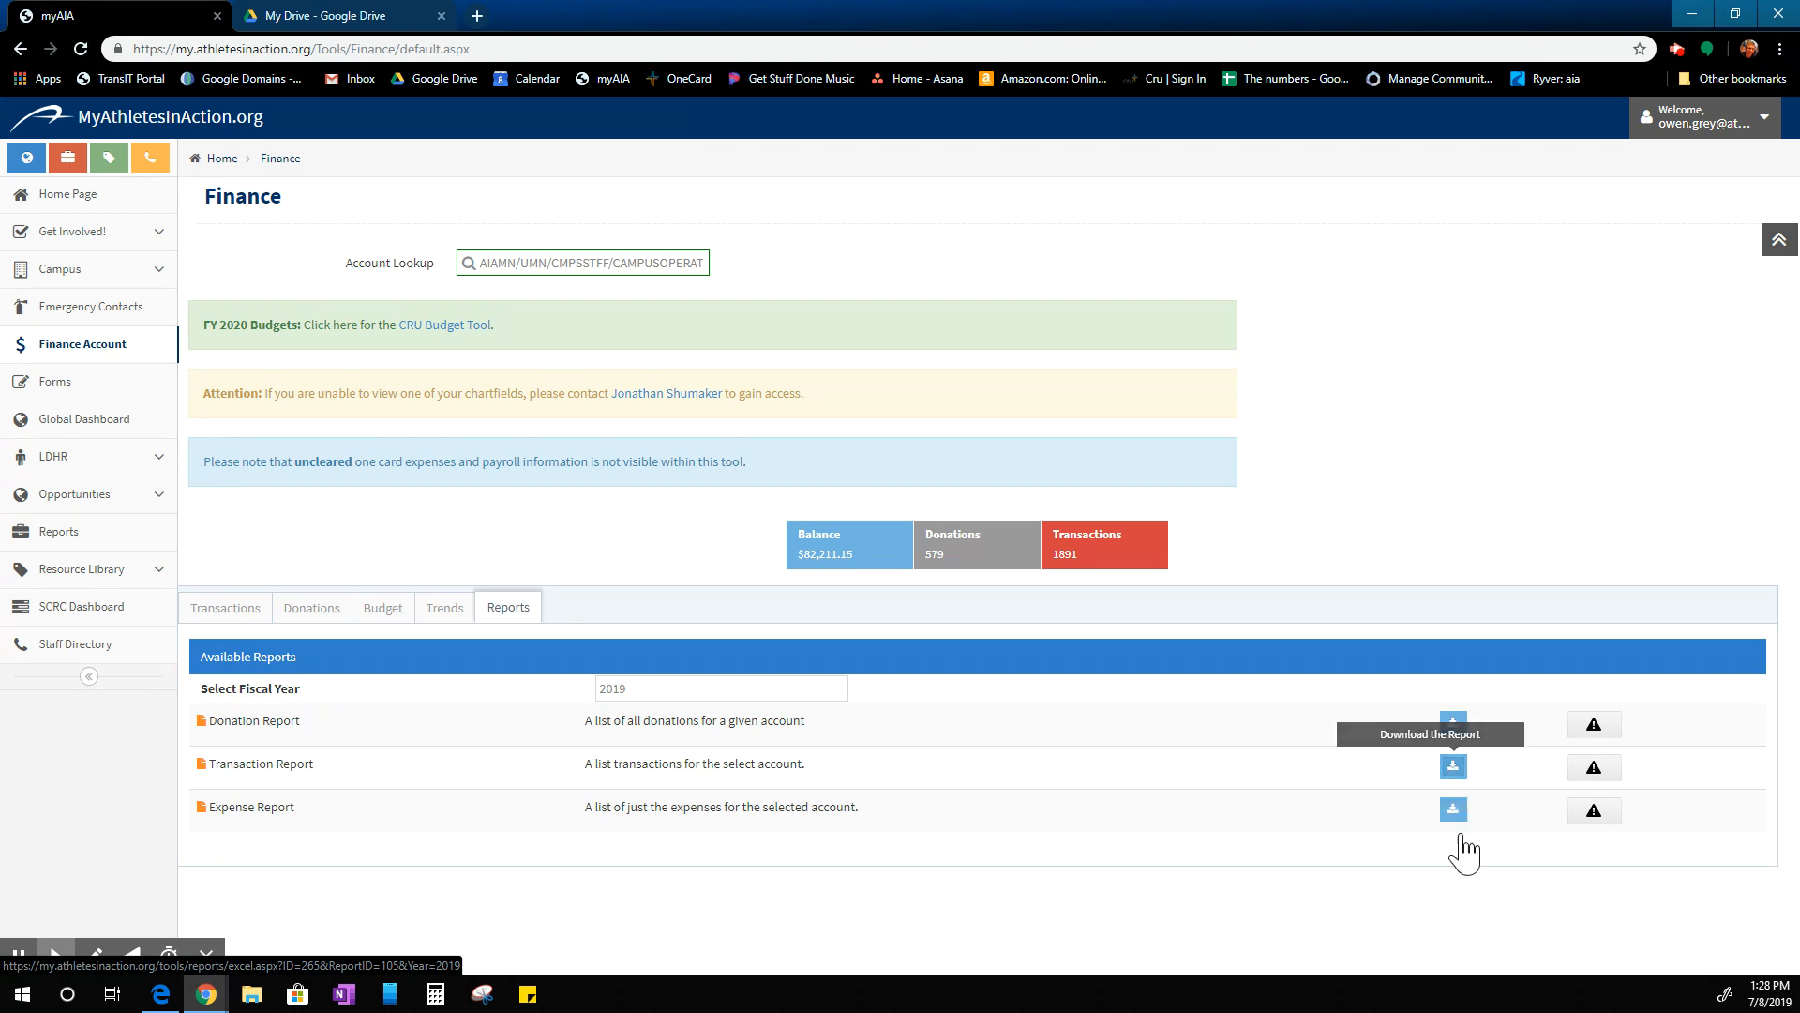
{"action": "mouse_move", "coordinate": [1429, 846]}
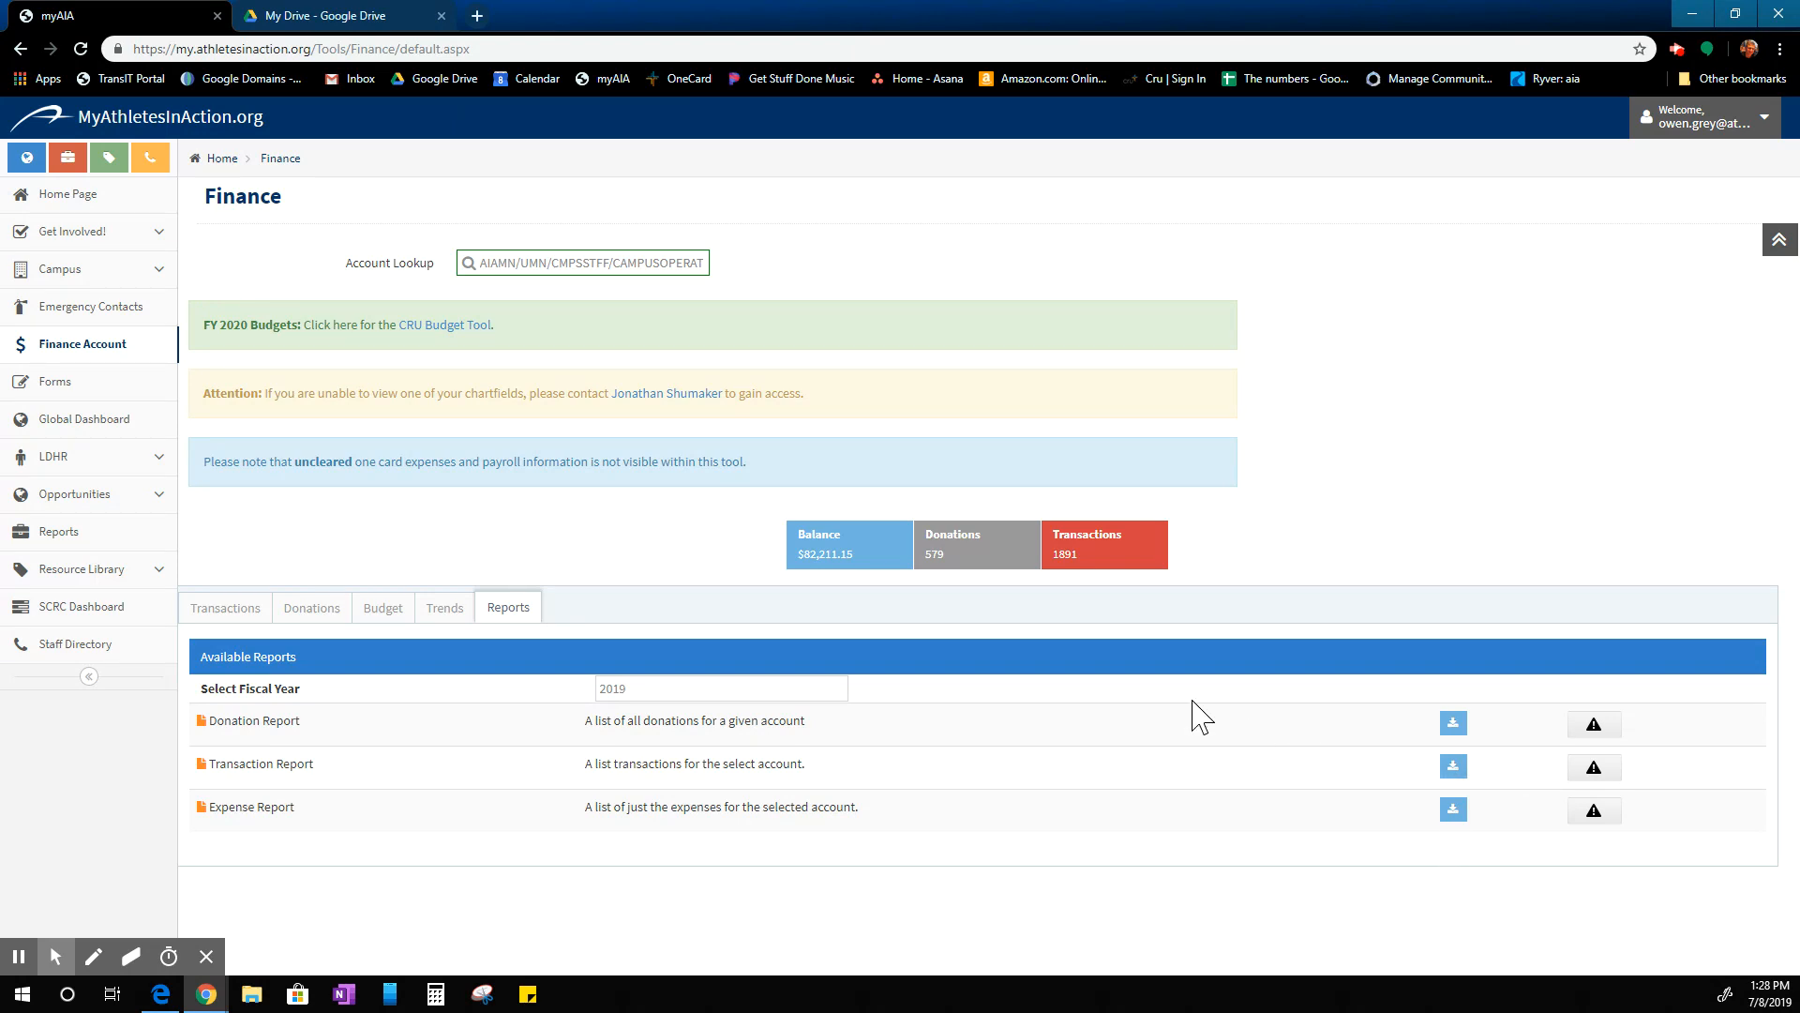
{"action": "mouse_move", "coordinate": [780, 593]}
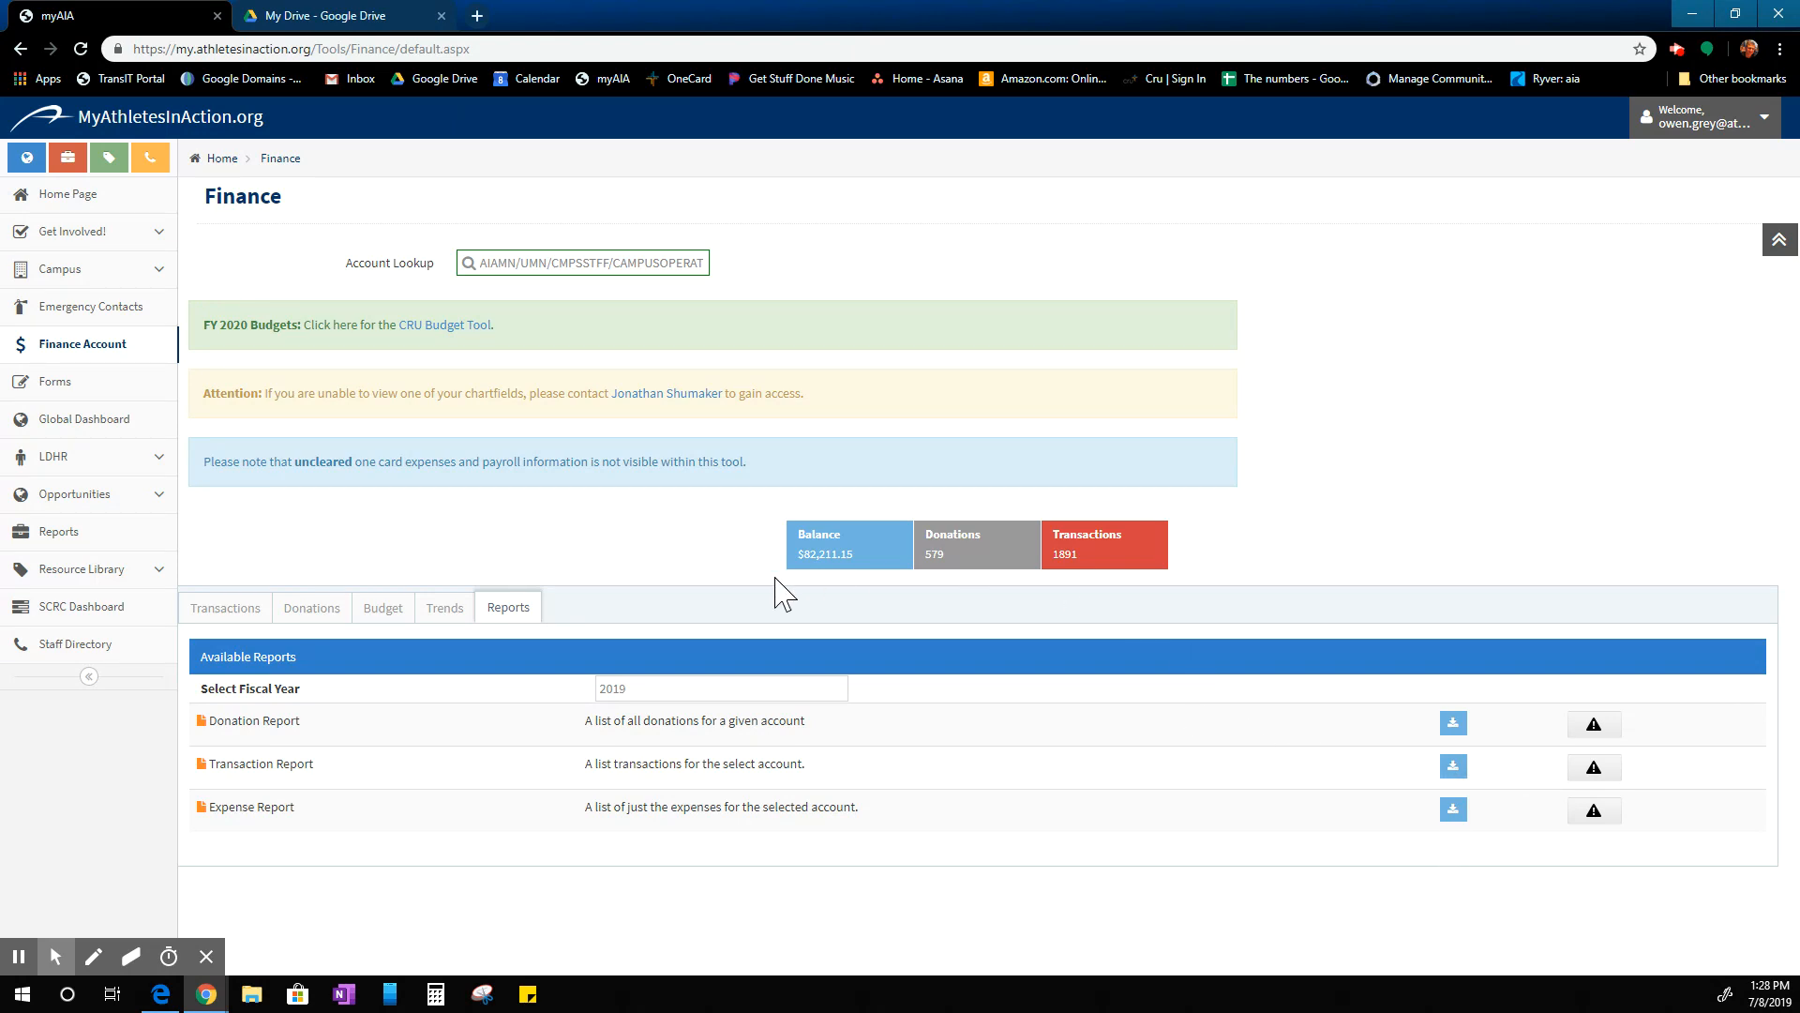
{"action": "mouse_move", "coordinate": [266, 791]}
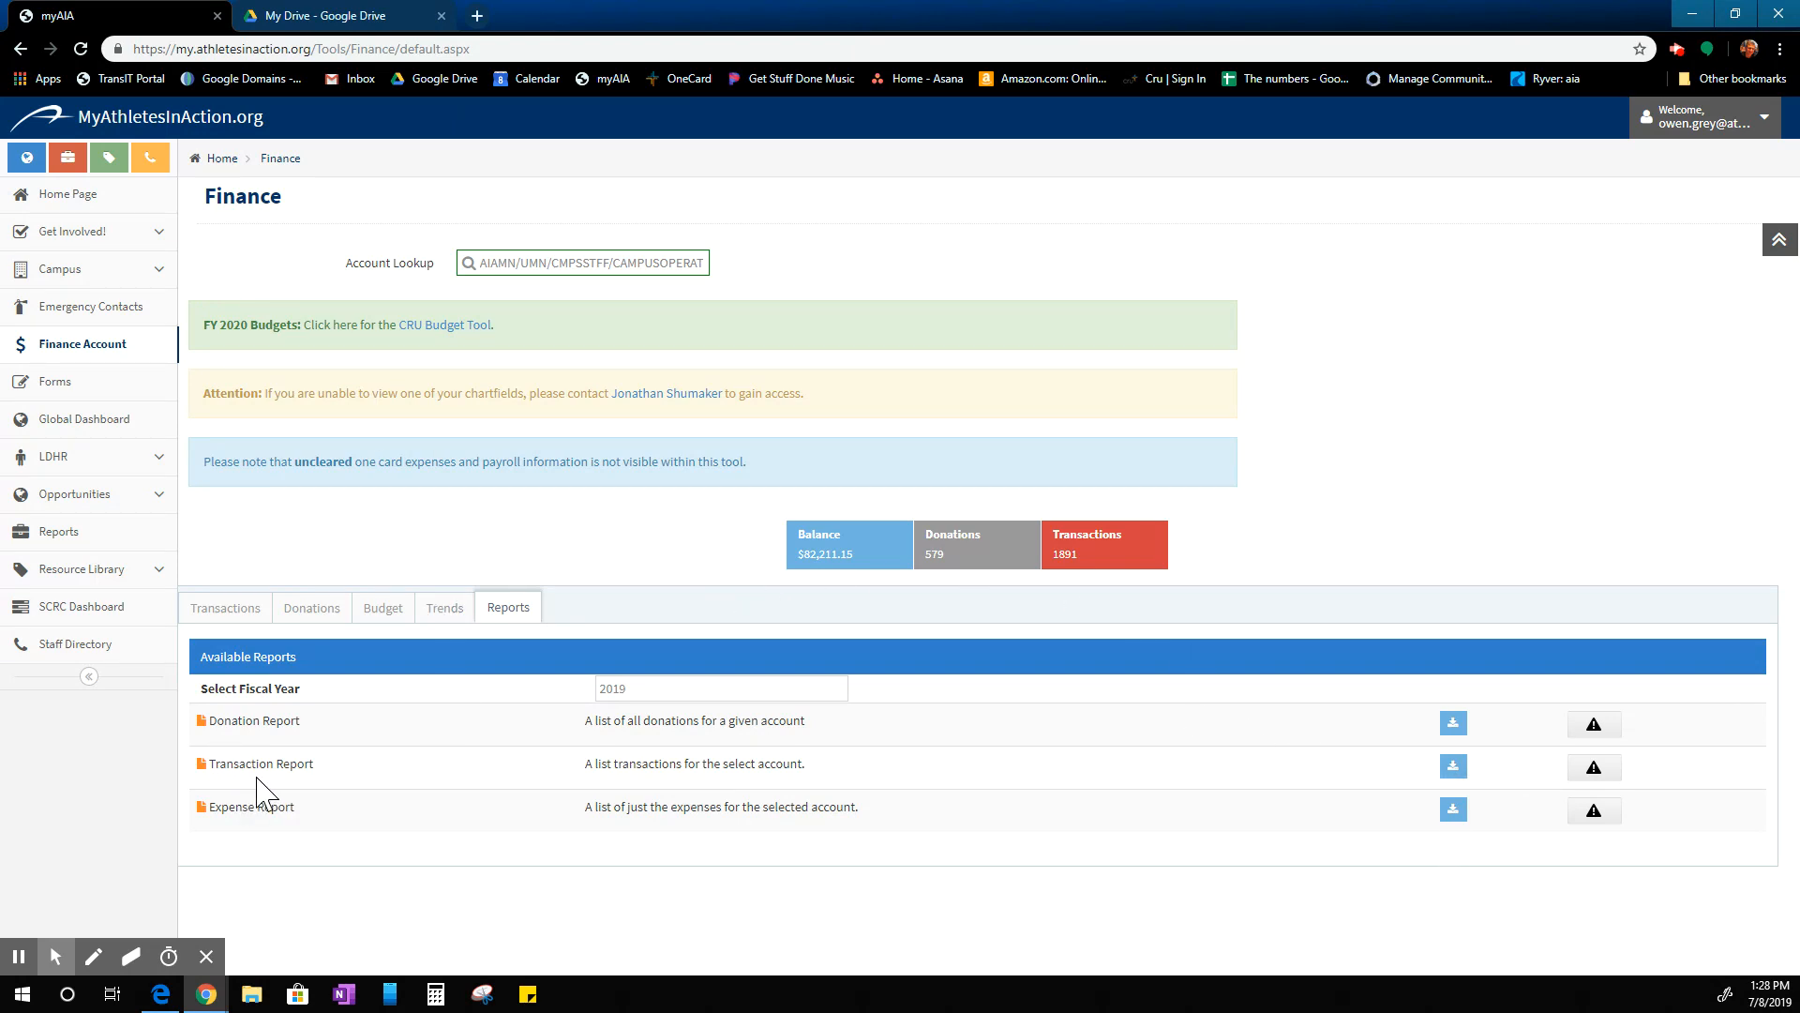
Browse the account's Transactions list again, then switch to My Drive in Google Drive.
{"action": "left_click", "coordinate": [226, 607]}
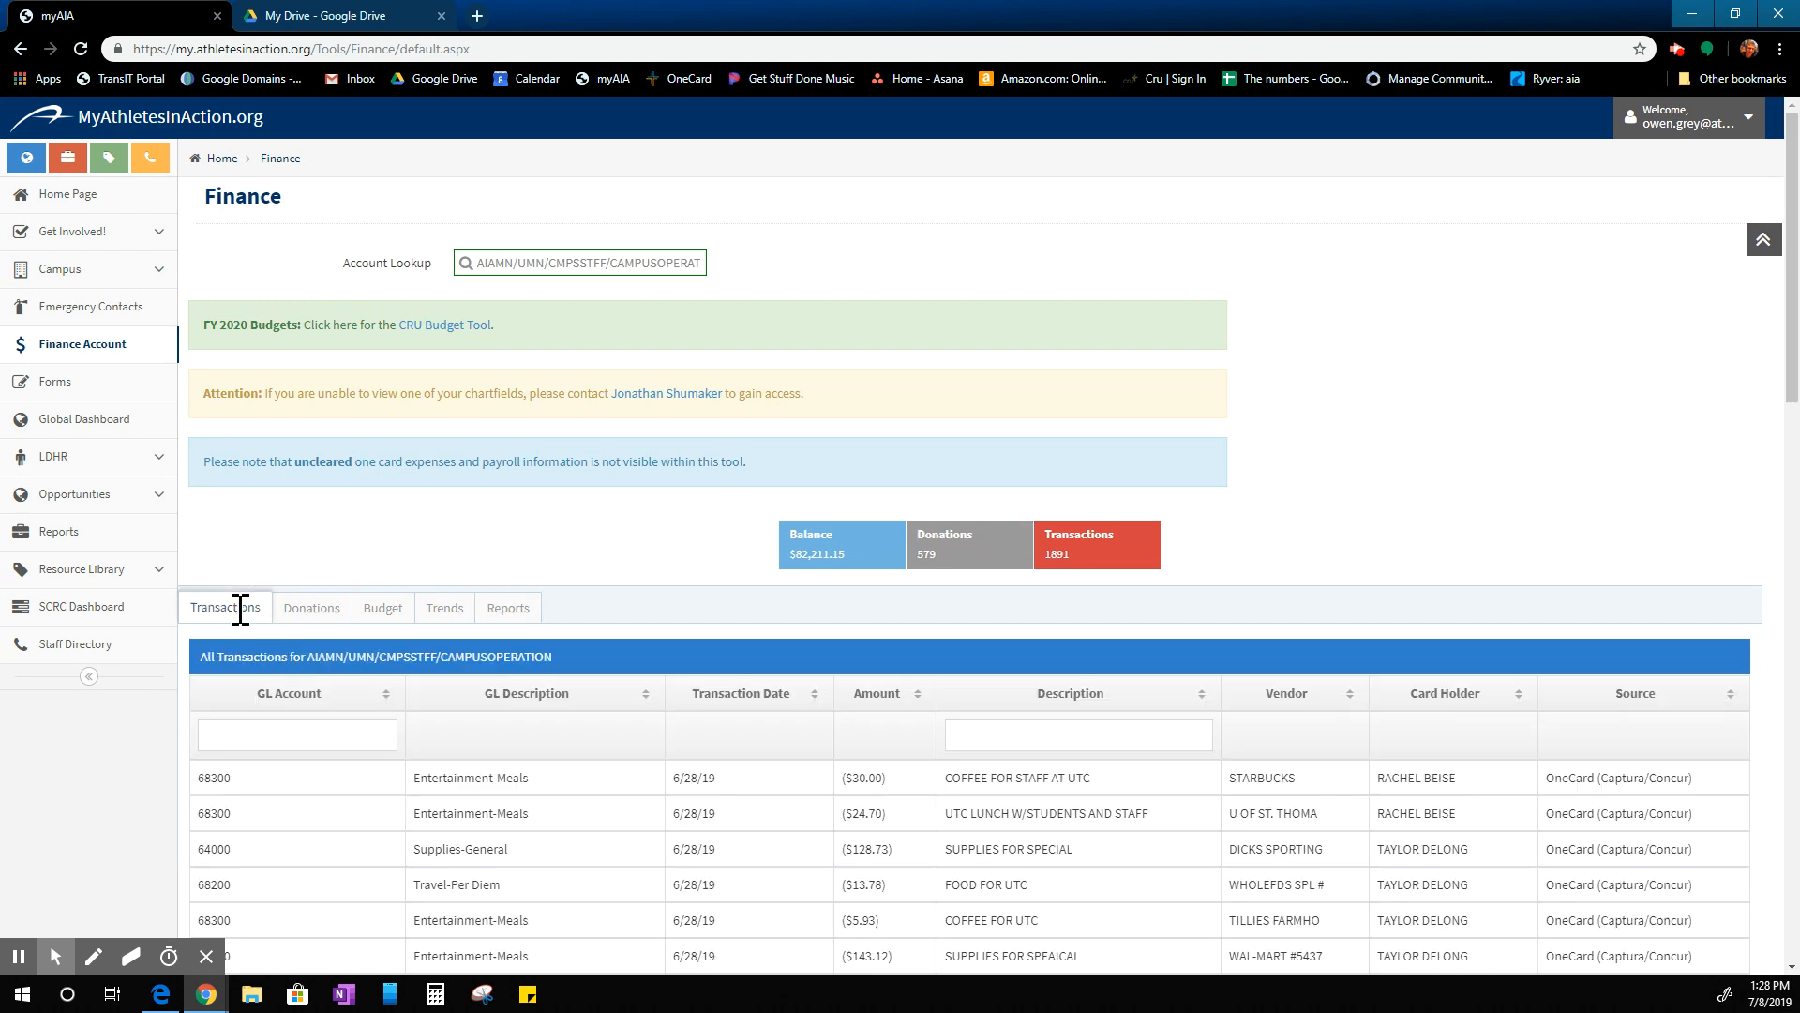
{"action": "mouse_move", "coordinate": [1216, 555]}
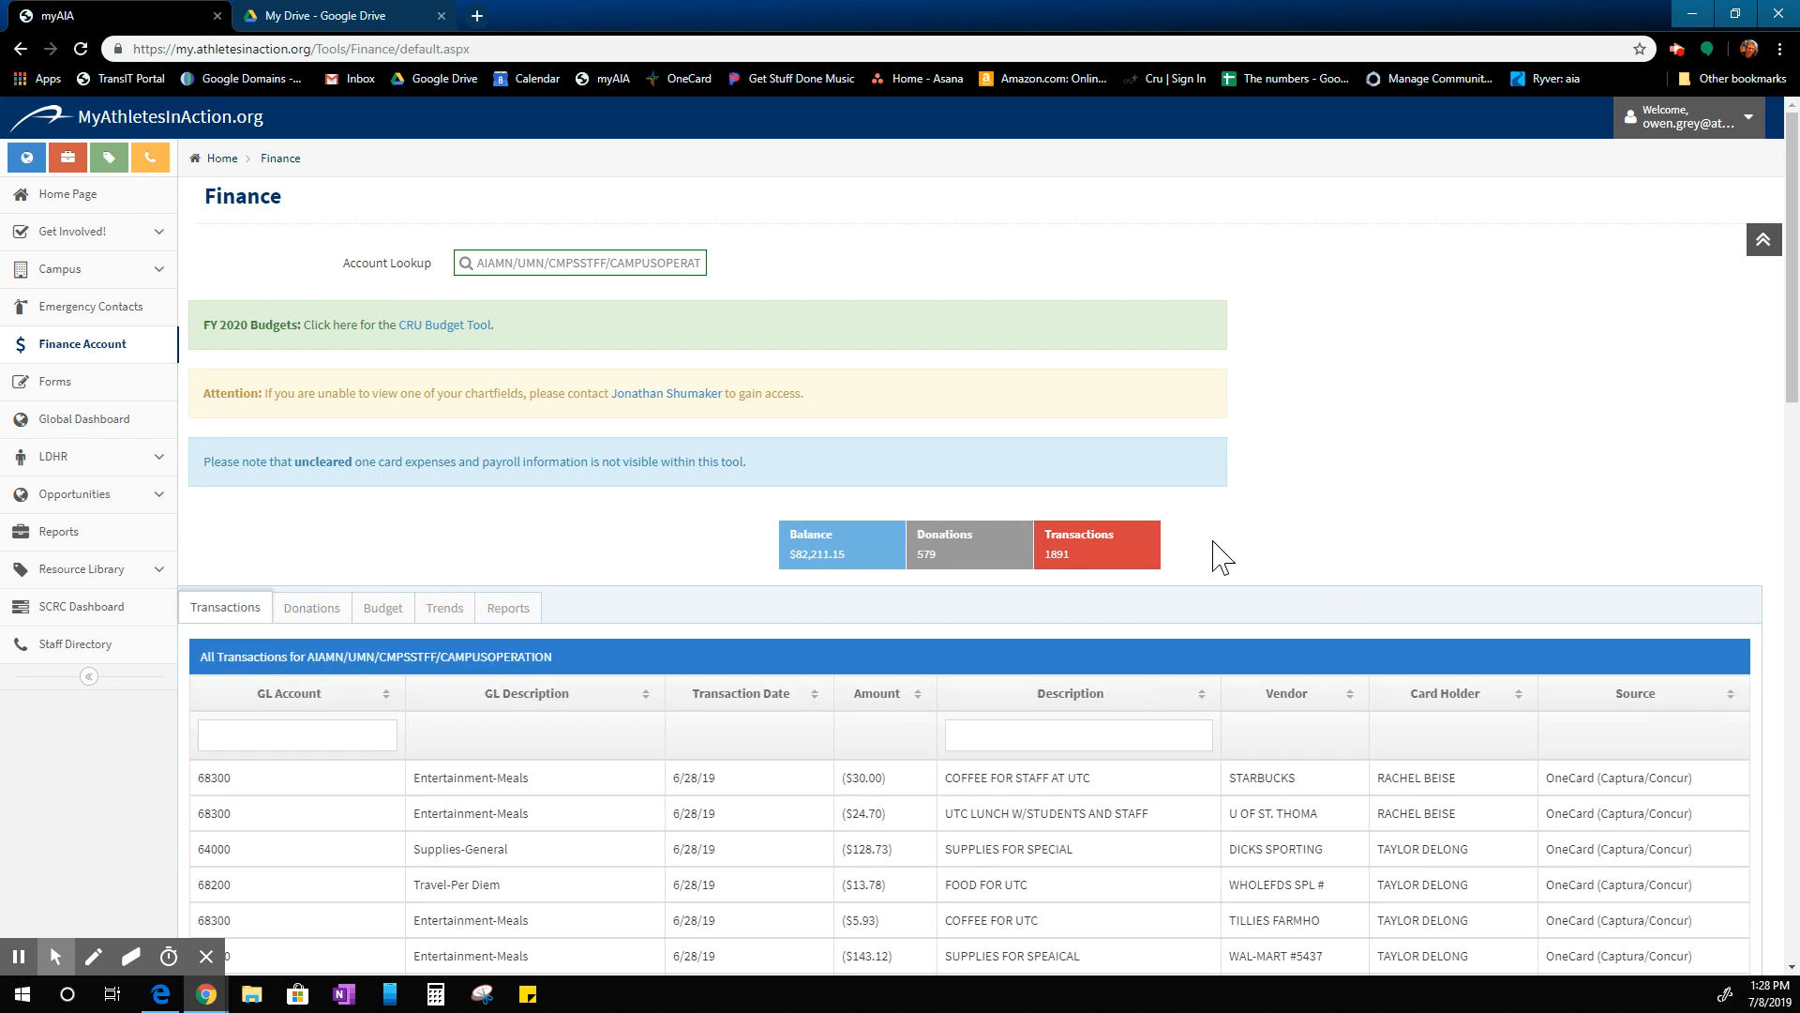
{"action": "scroll", "scroll_direction": "down", "scroll_amount": 3}
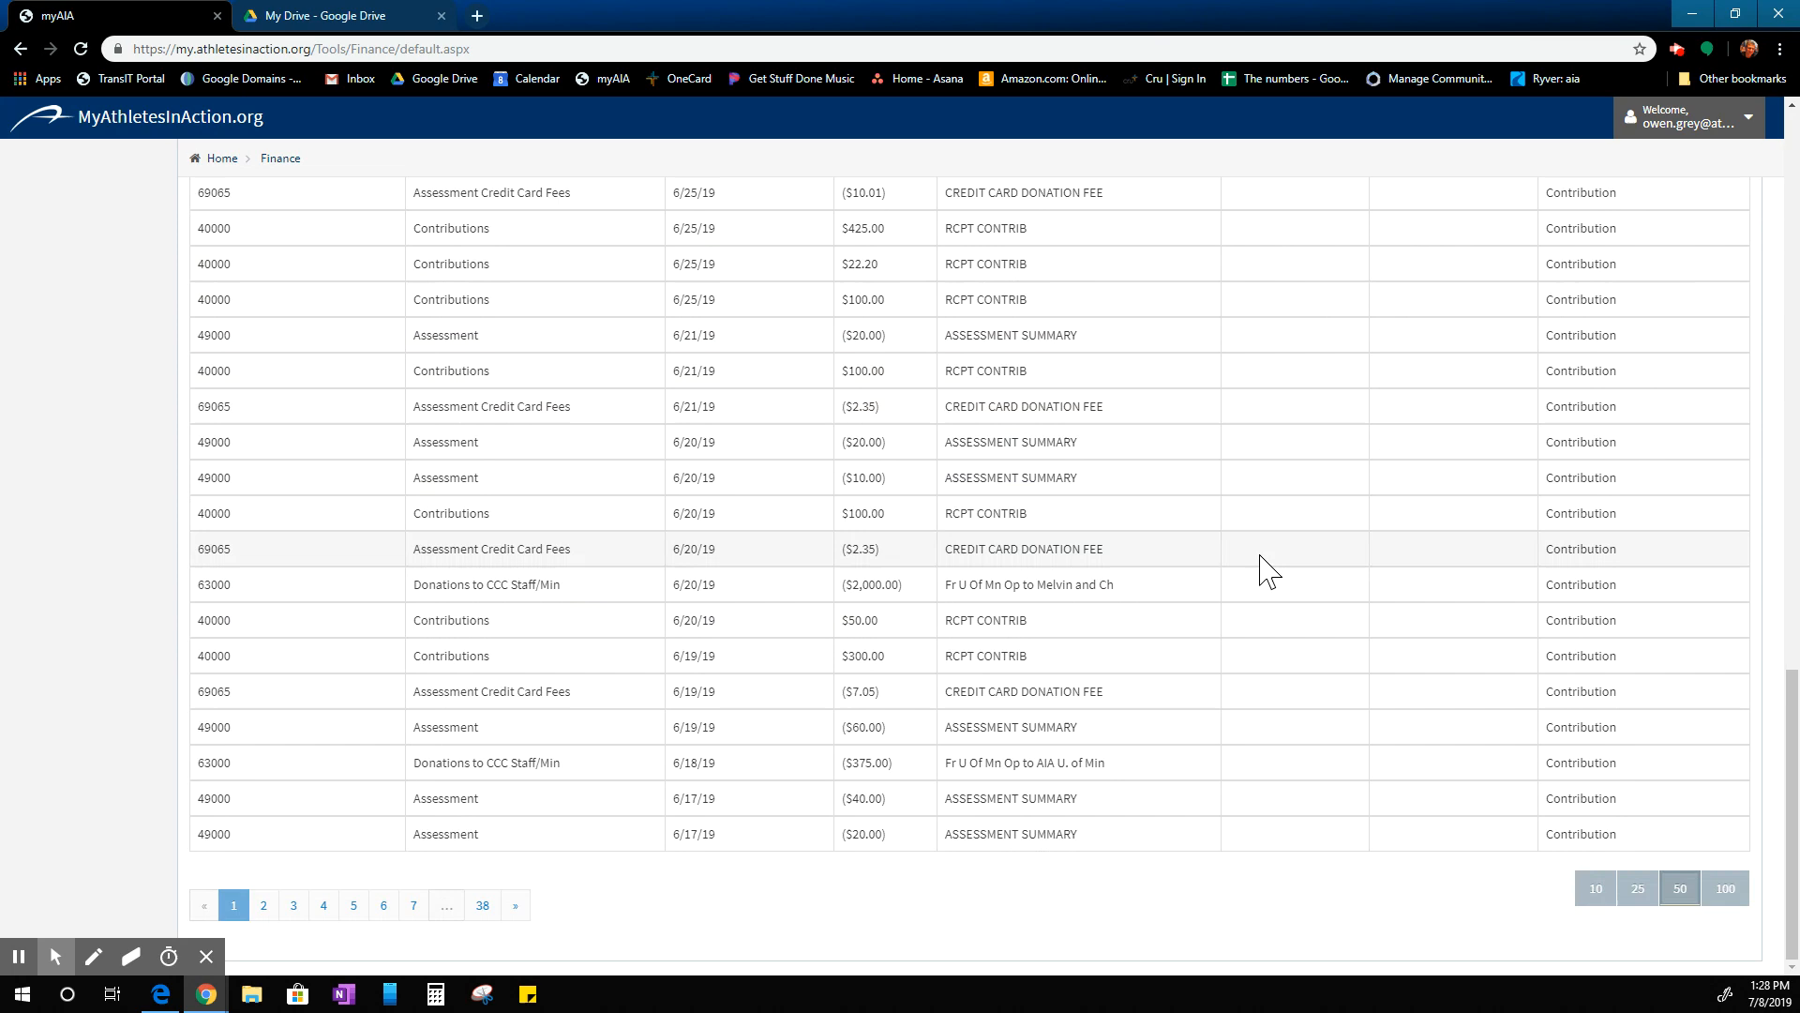
{"action": "scroll", "scroll_direction": "down", "scroll_amount": 3}
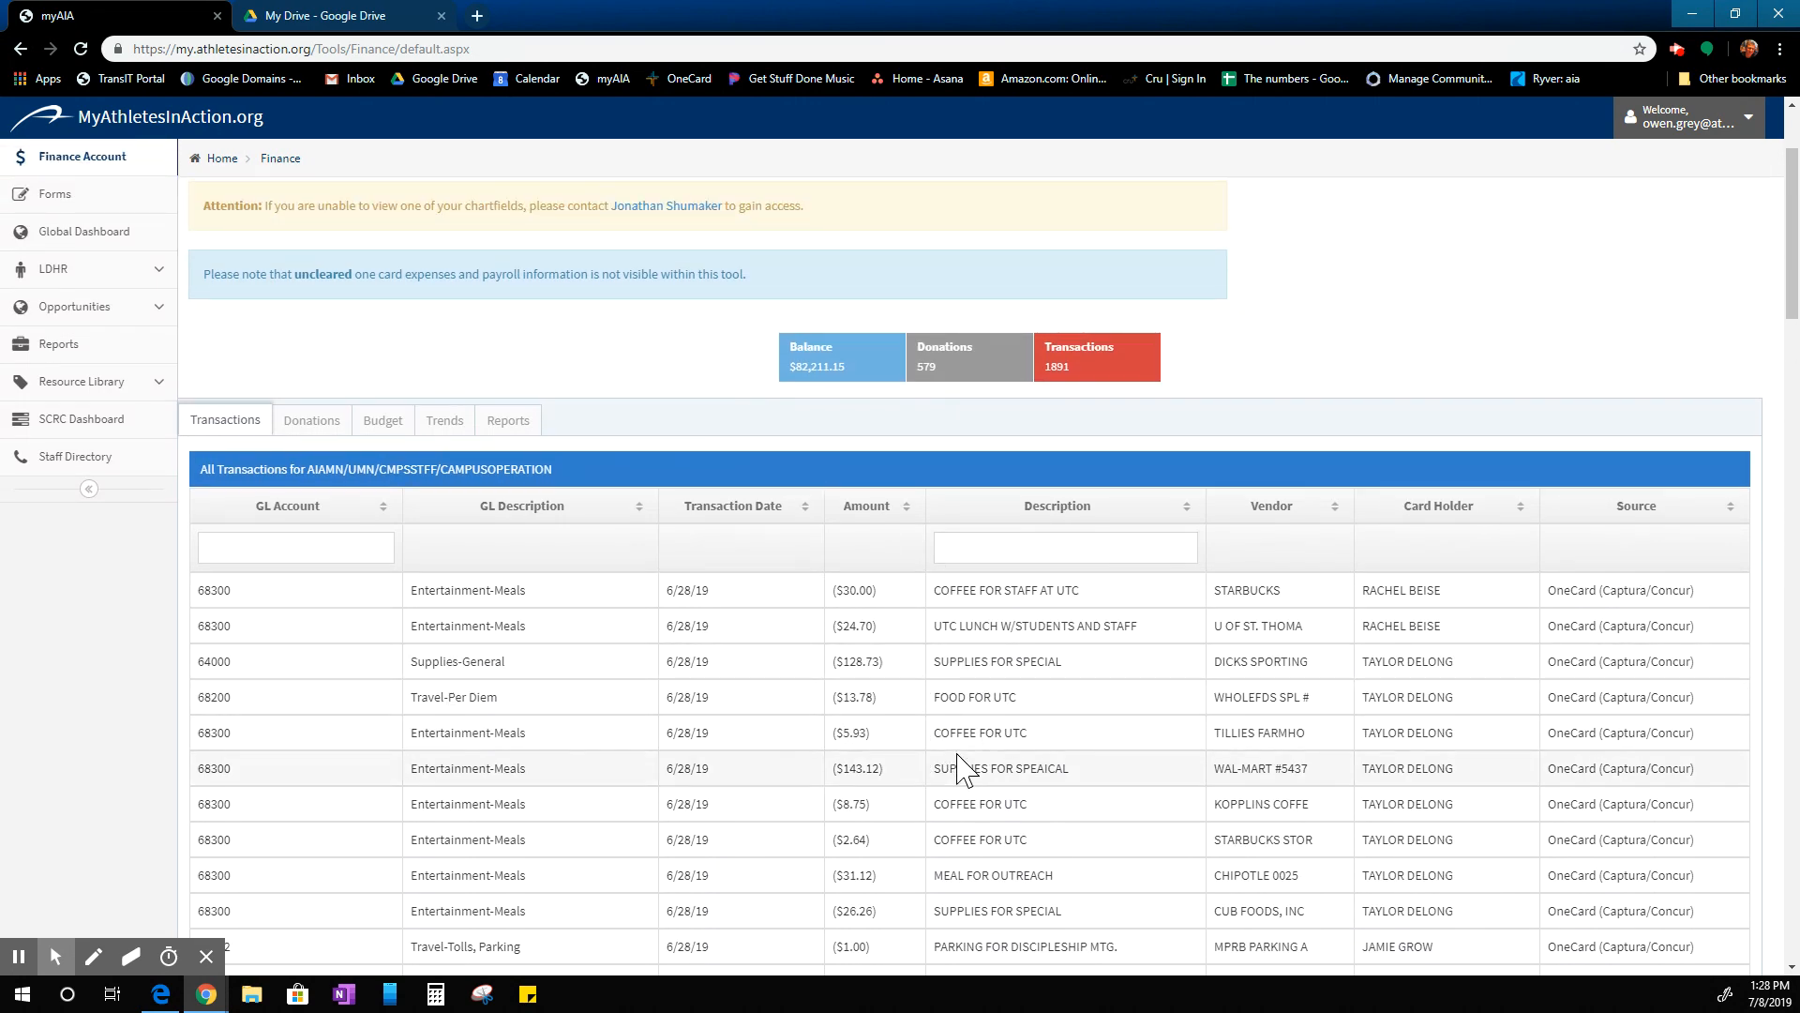
{"action": "left_click", "coordinate": [337, 15]}
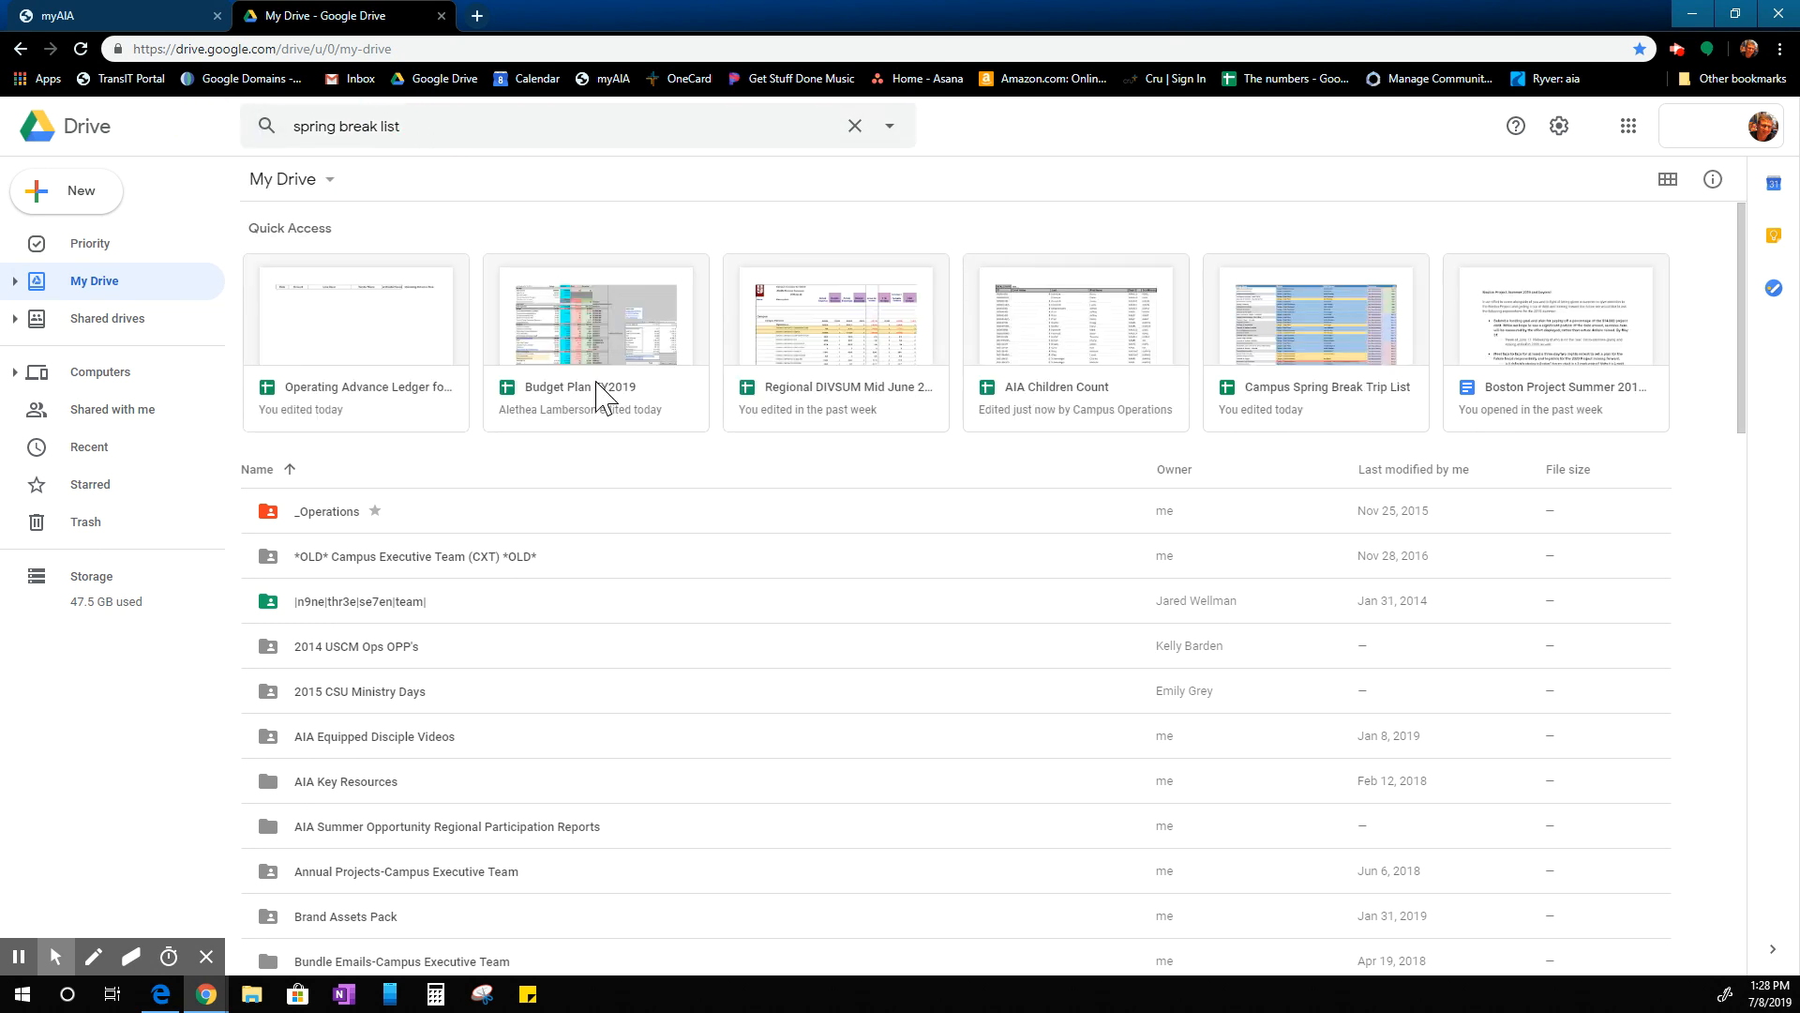
Open the Budget Plan FY2019 spreadsheet and browse its Transactions sheet rows.
{"action": "double_click", "coordinate": [596, 323]}
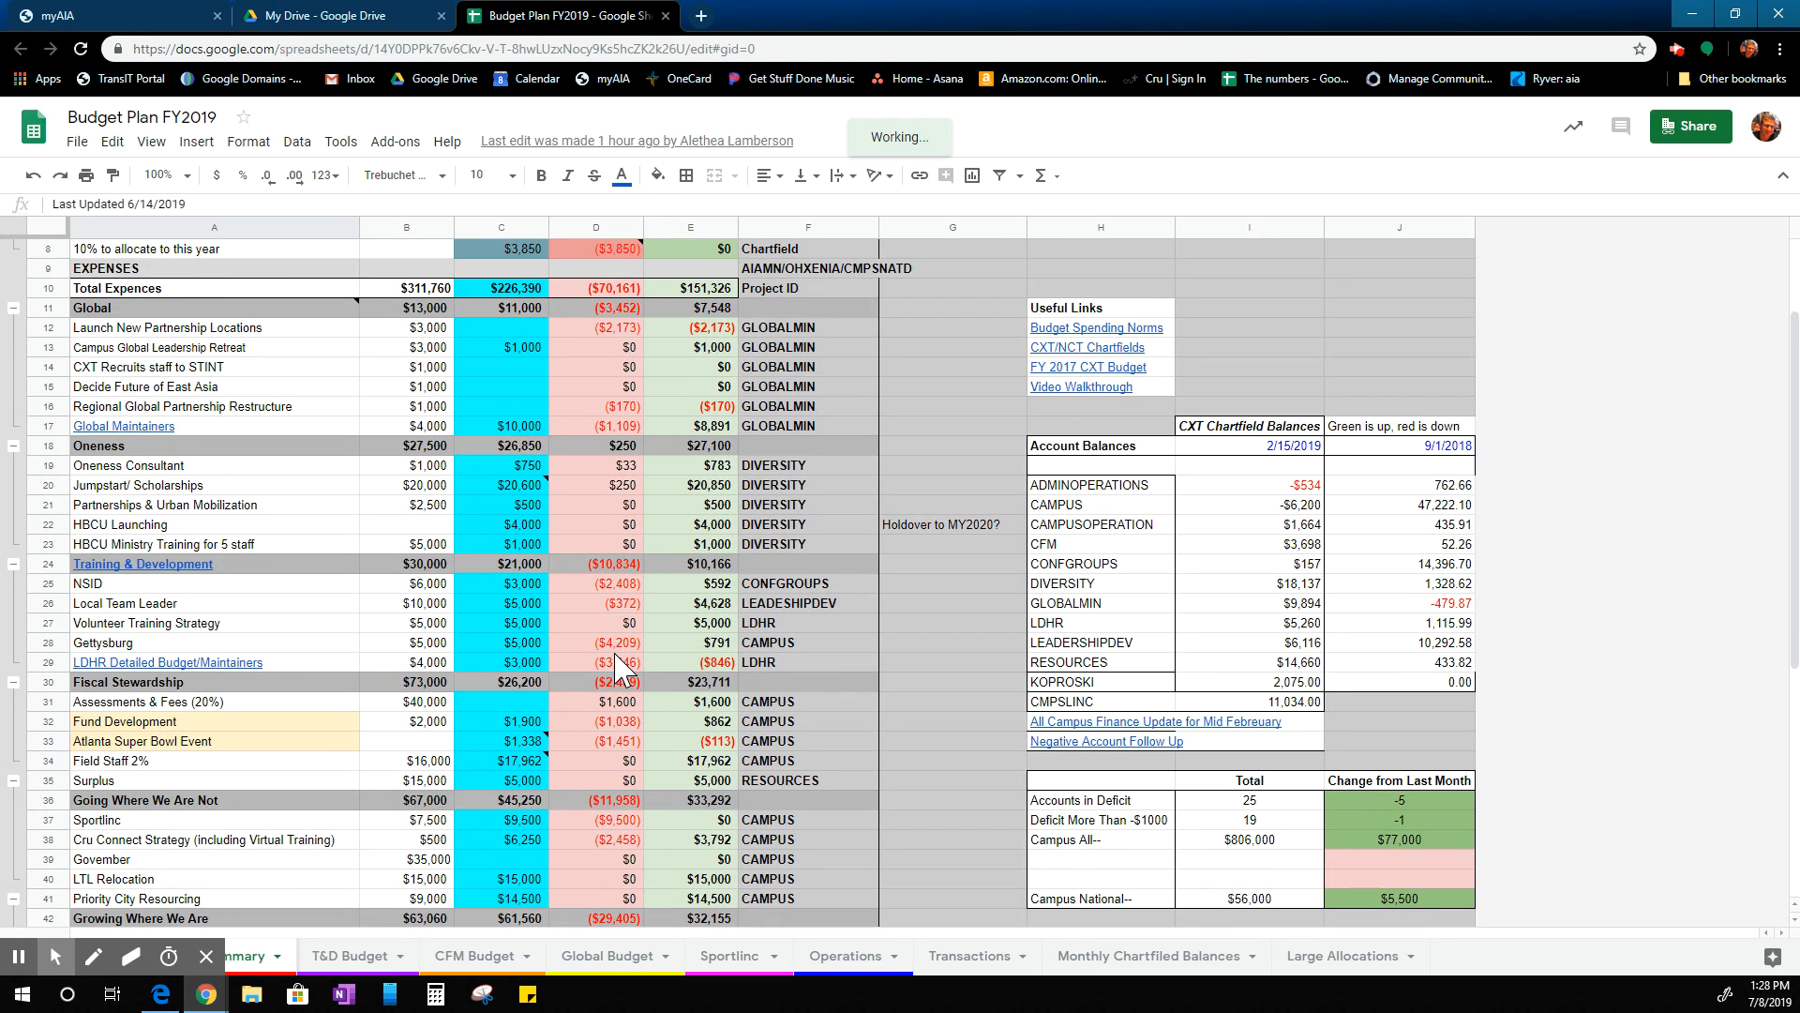
{"action": "left_click", "coordinate": [1035, 954]}
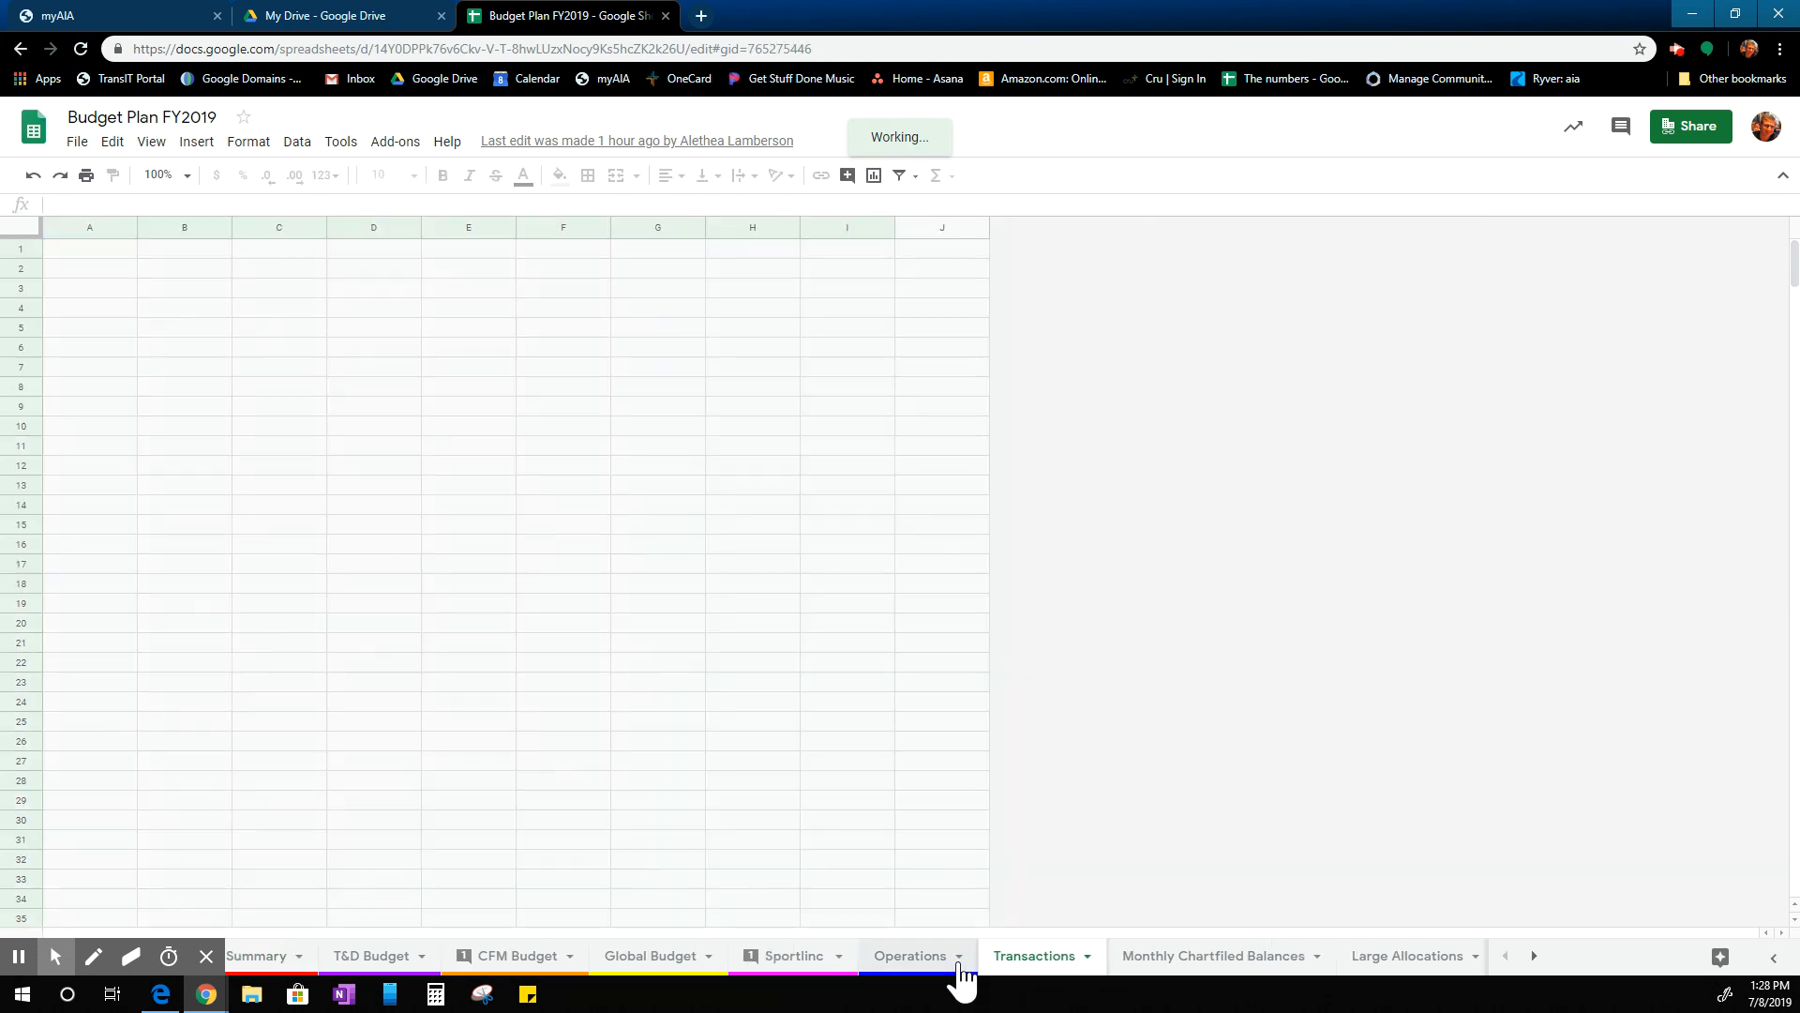
{"action": "left_click", "coordinate": [1035, 955]}
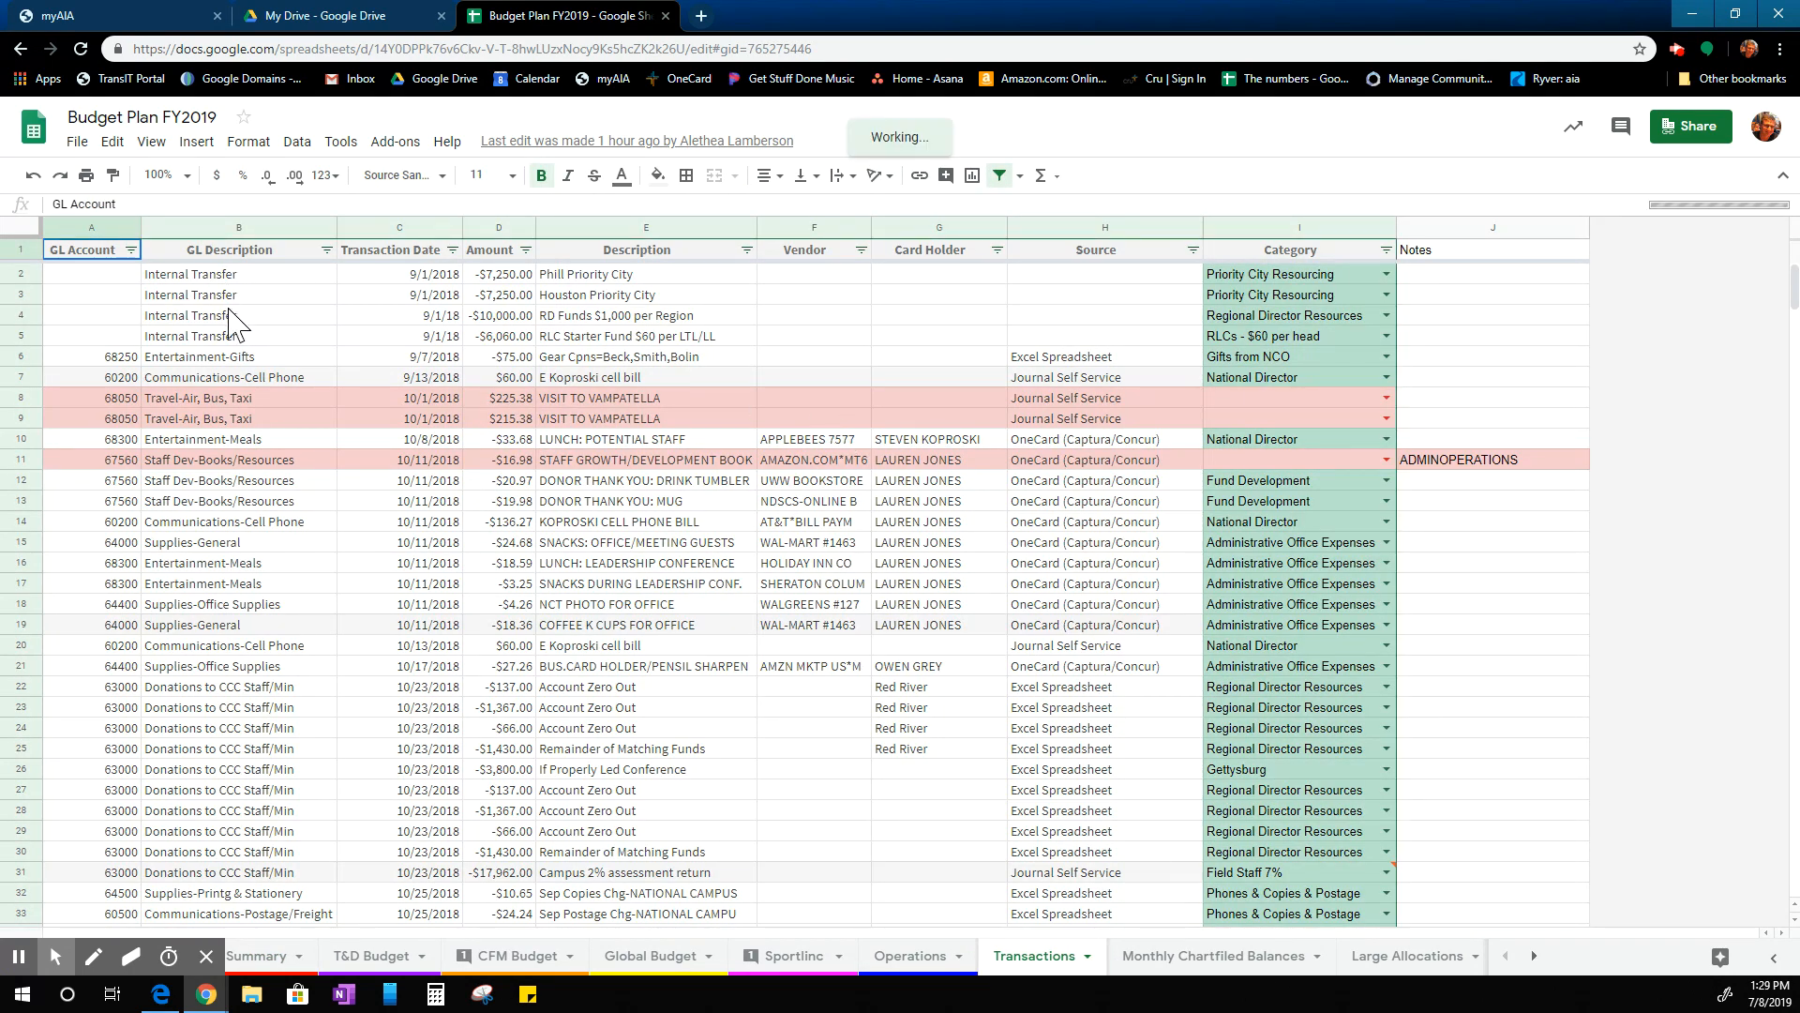
{"action": "scroll", "scroll_direction": "down", "scroll_amount": 3}
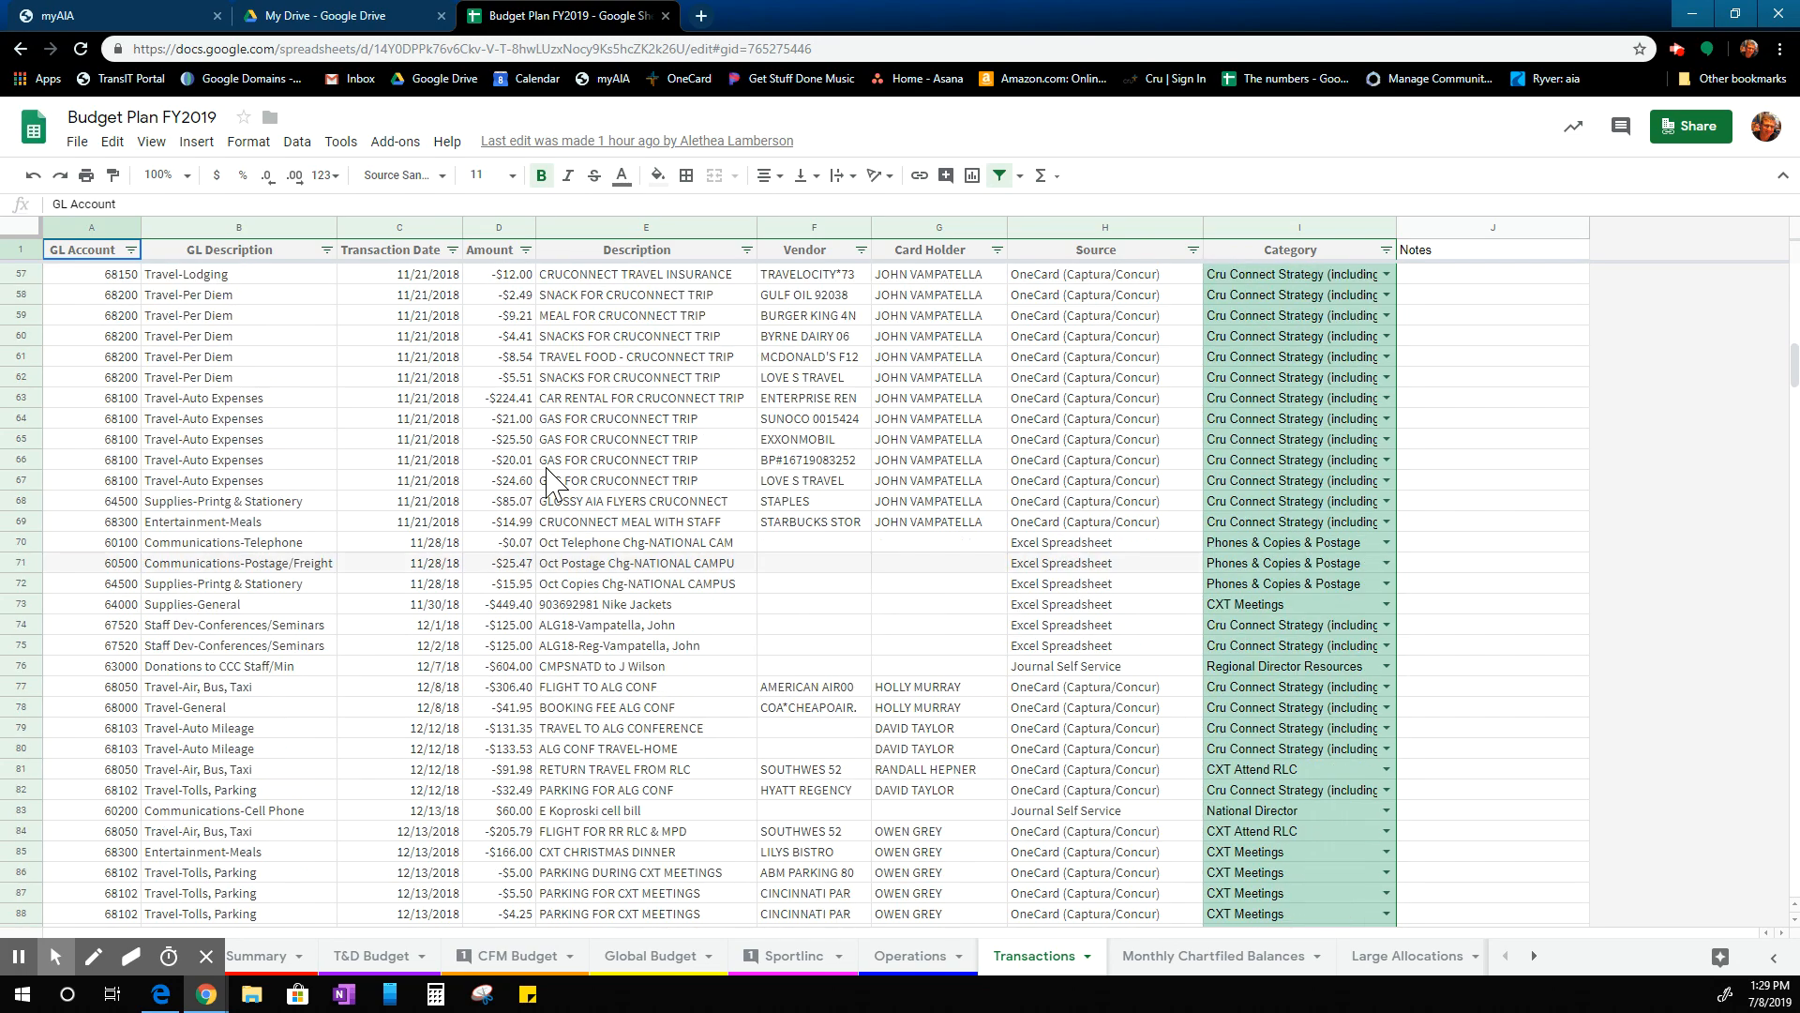
{"action": "scroll", "scroll_direction": "down", "scroll_amount": 3}
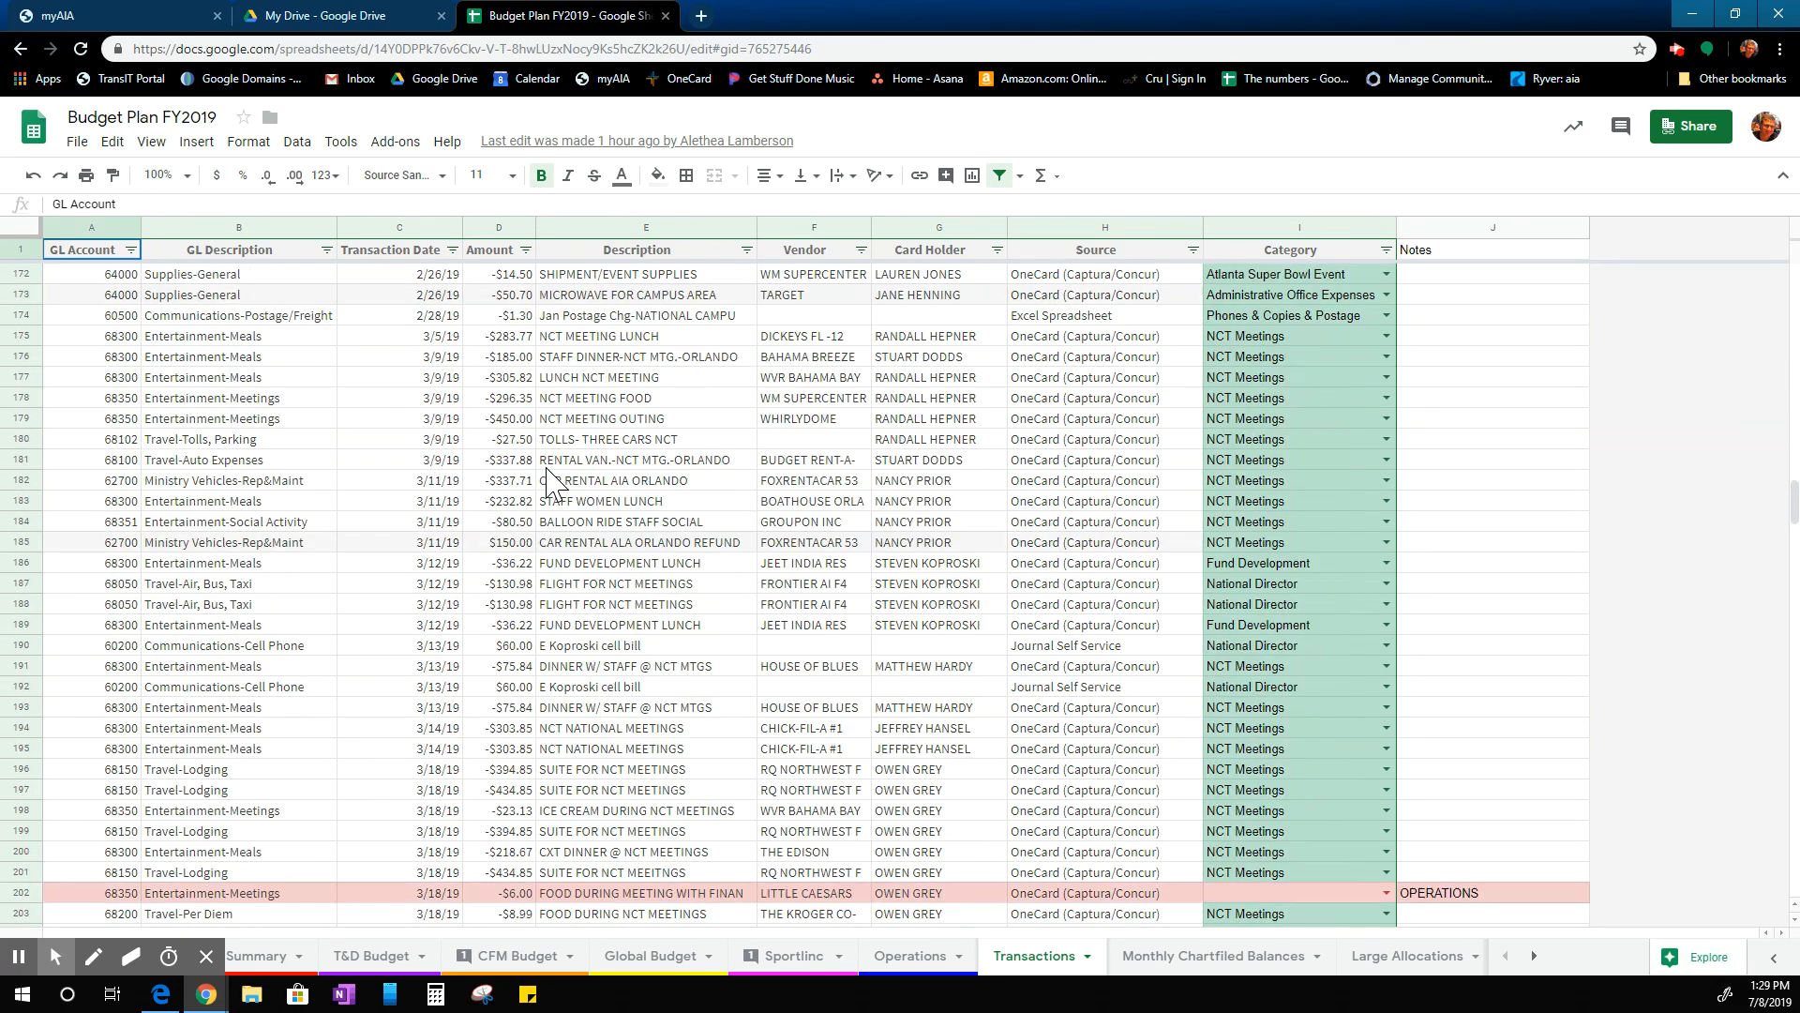
{"action": "scroll", "scroll_direction": "down", "scroll_amount": 3}
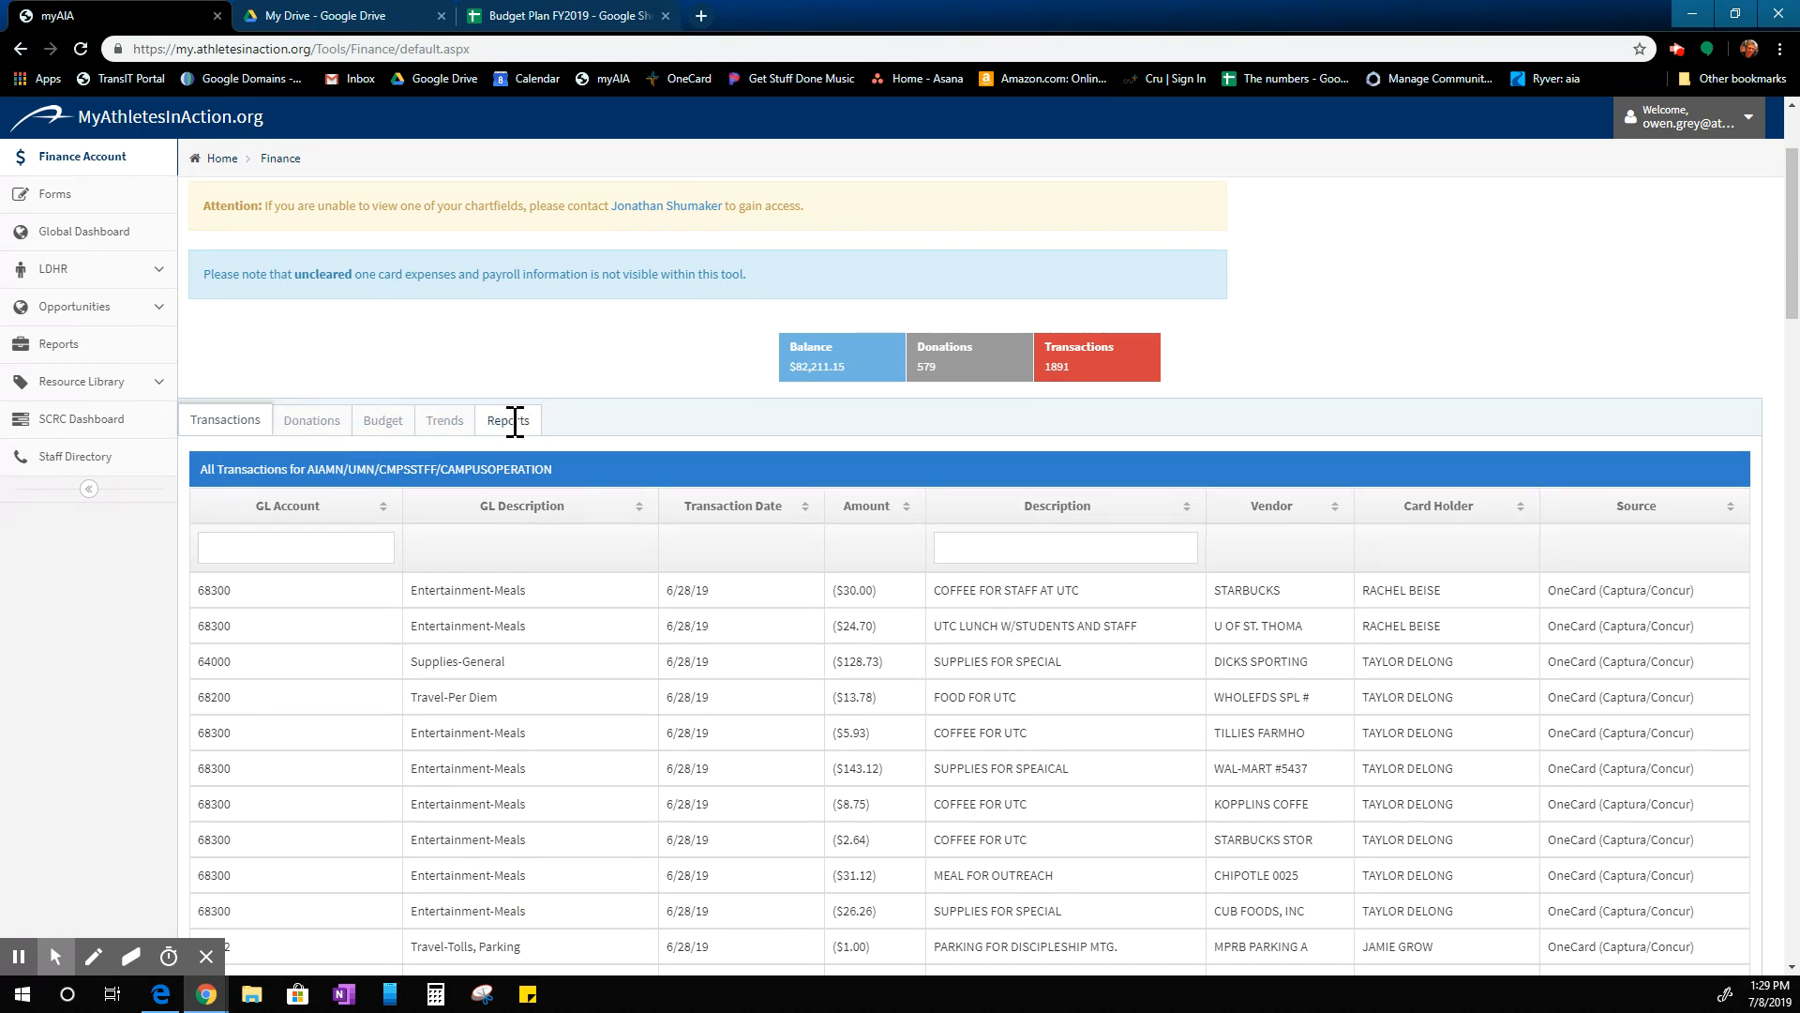
Show the account's Reports list again for fiscal year 2019.
{"action": "left_click", "coordinate": [506, 420]}
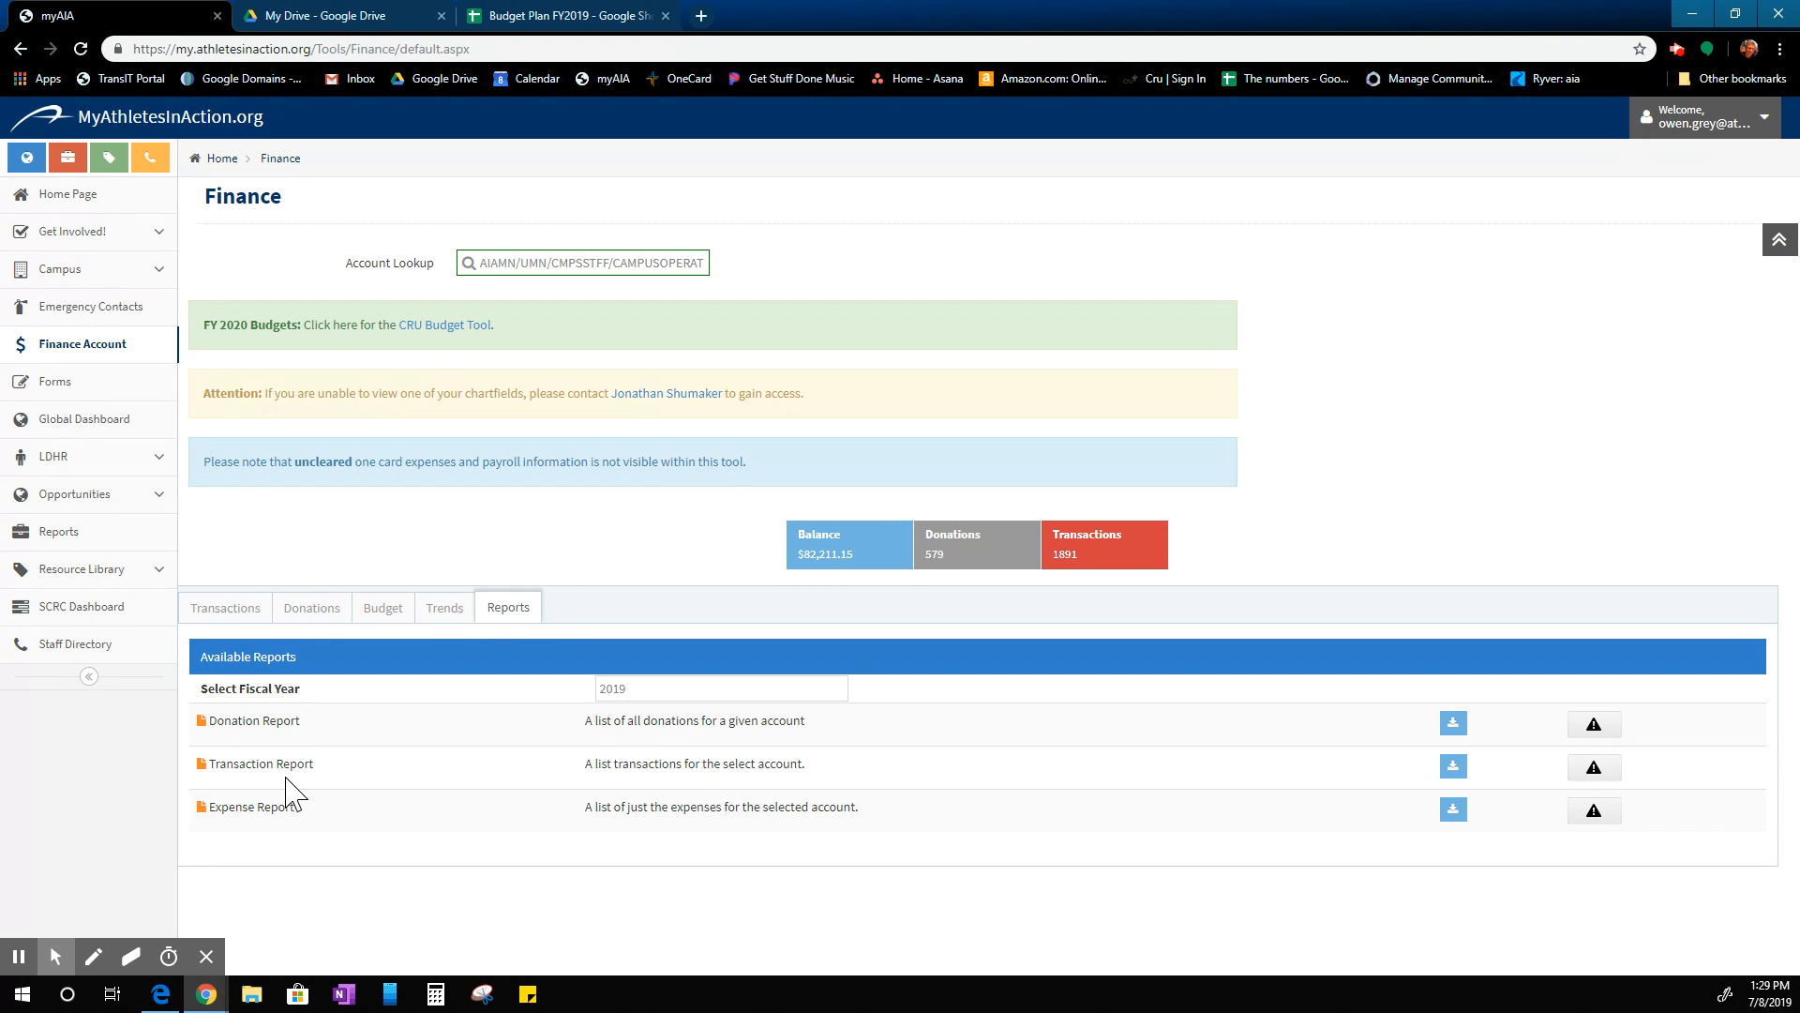
{"action": "mouse_move", "coordinate": [431, 780]}
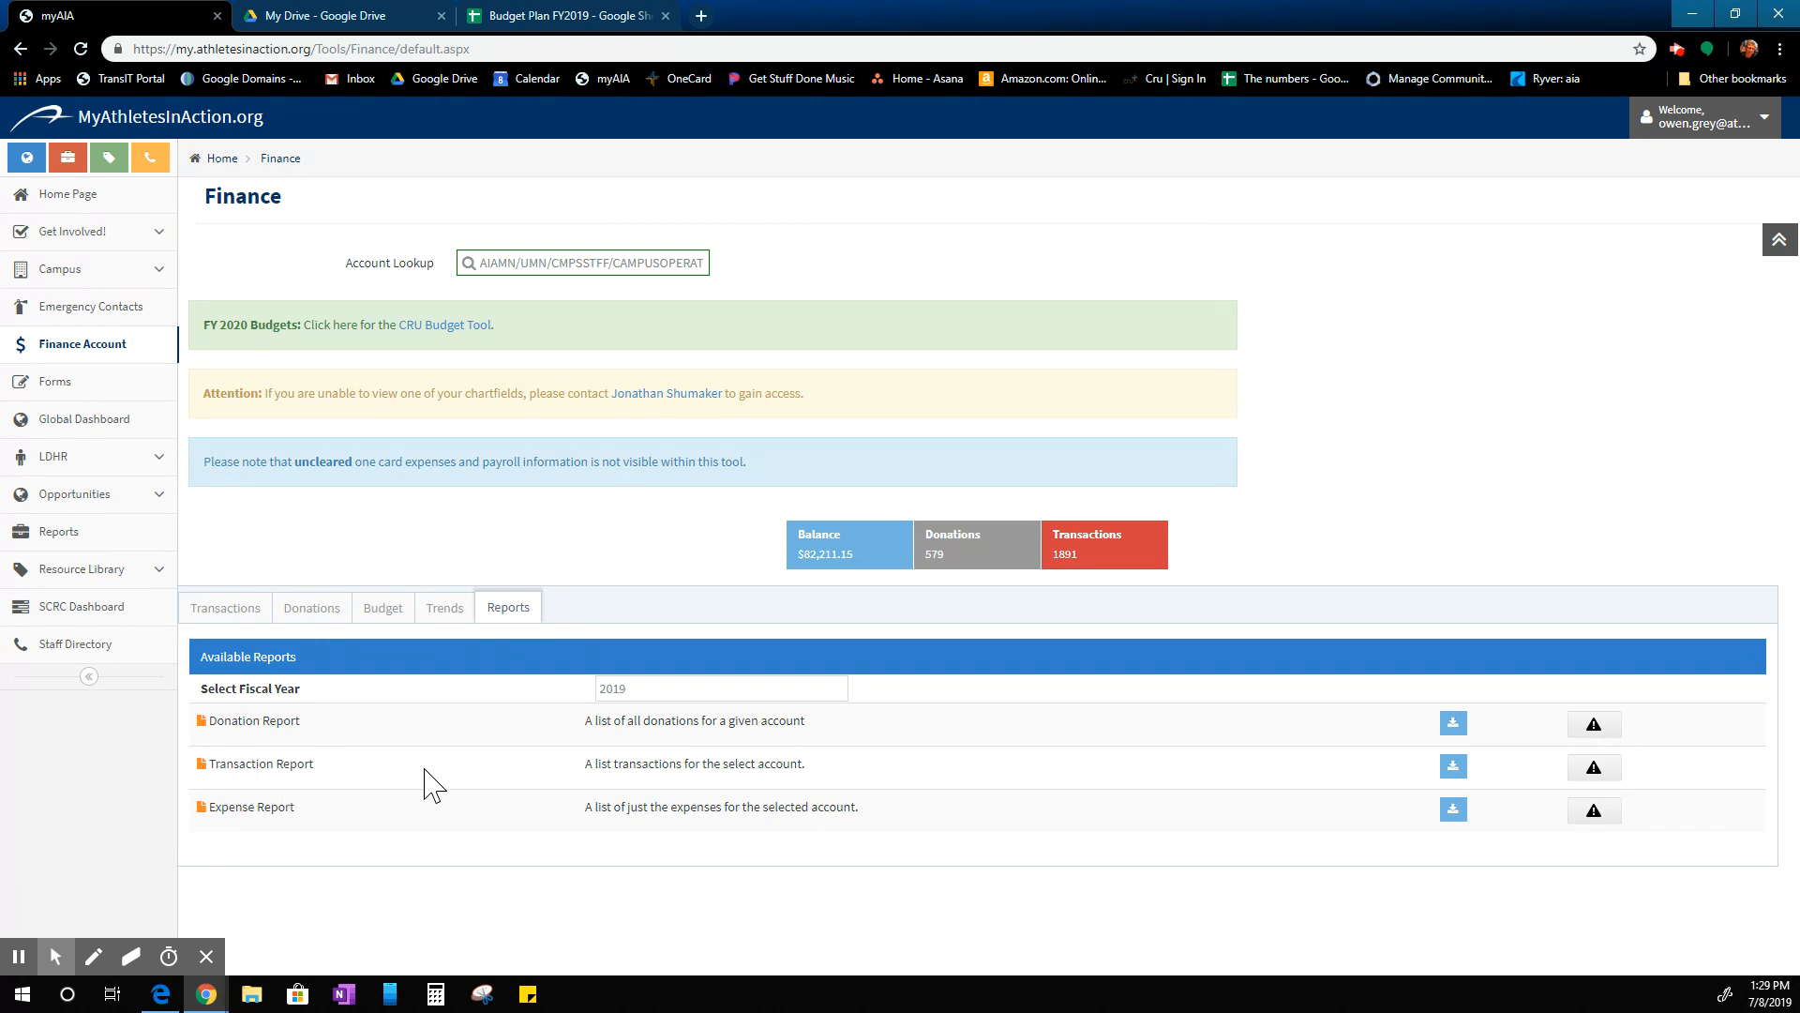
{"action": "mouse_move", "coordinate": [330, 791]}
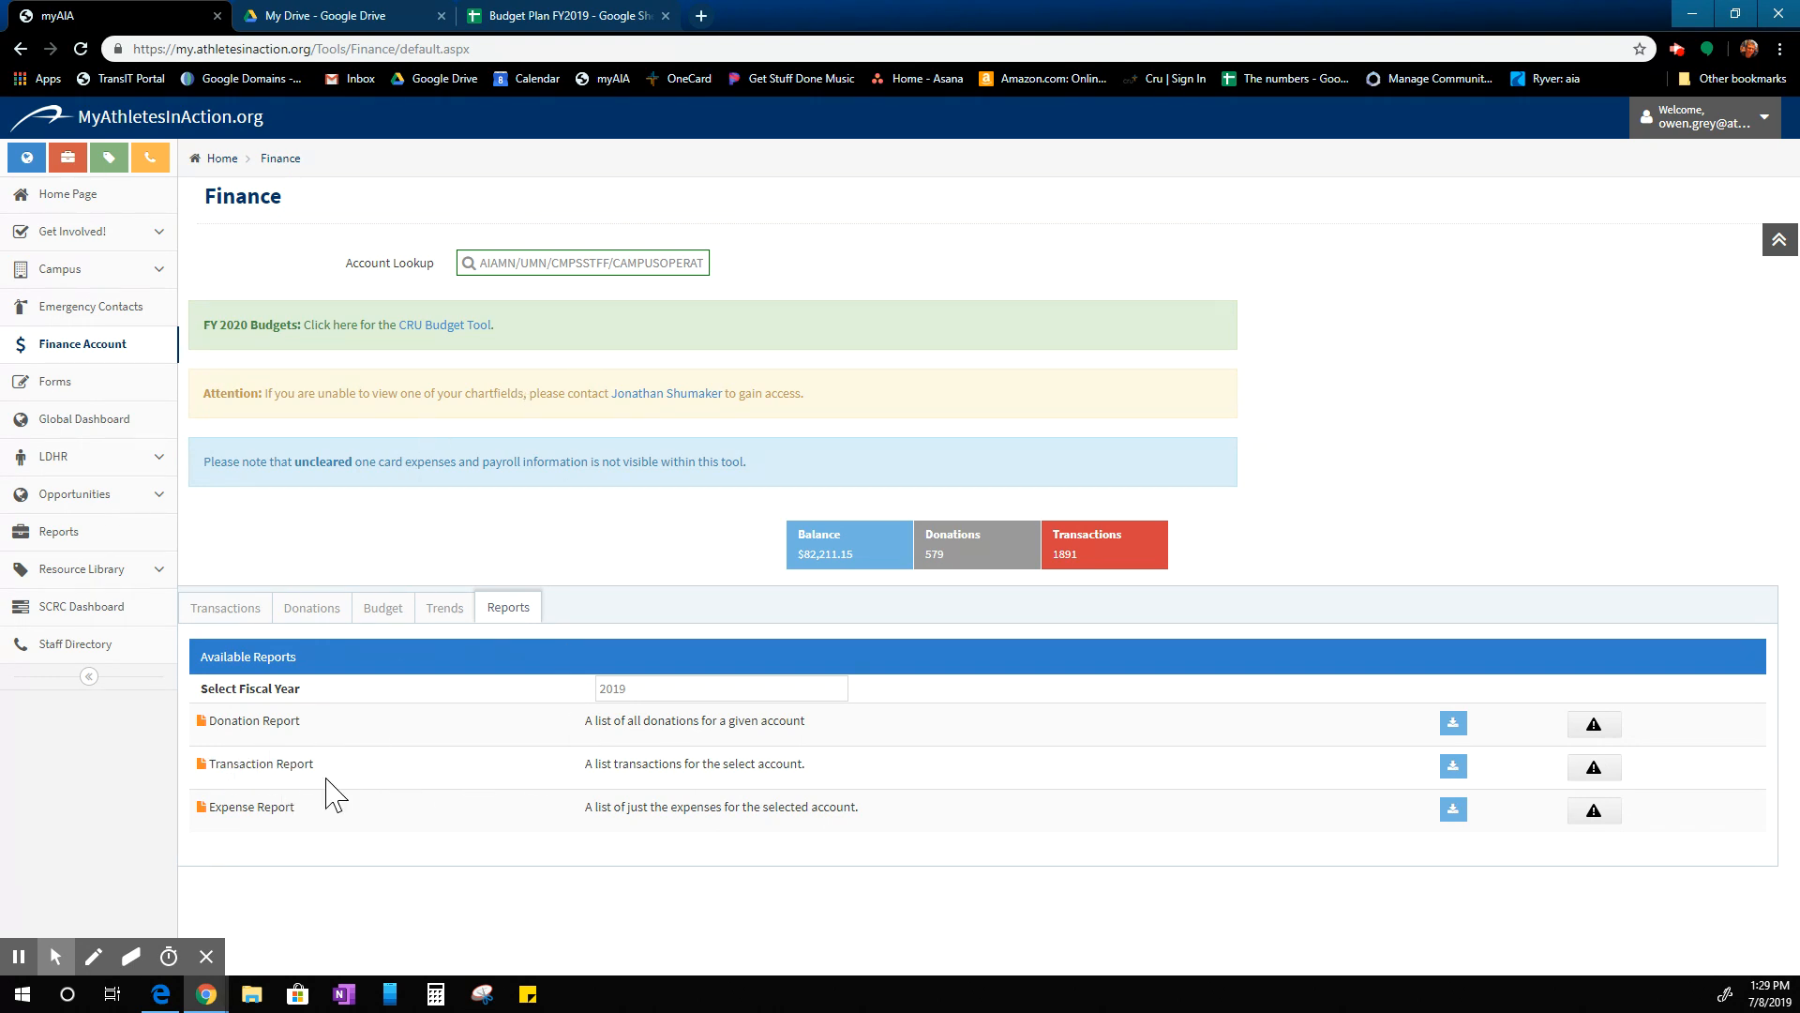
{"action": "mouse_move", "coordinate": [371, 792]}
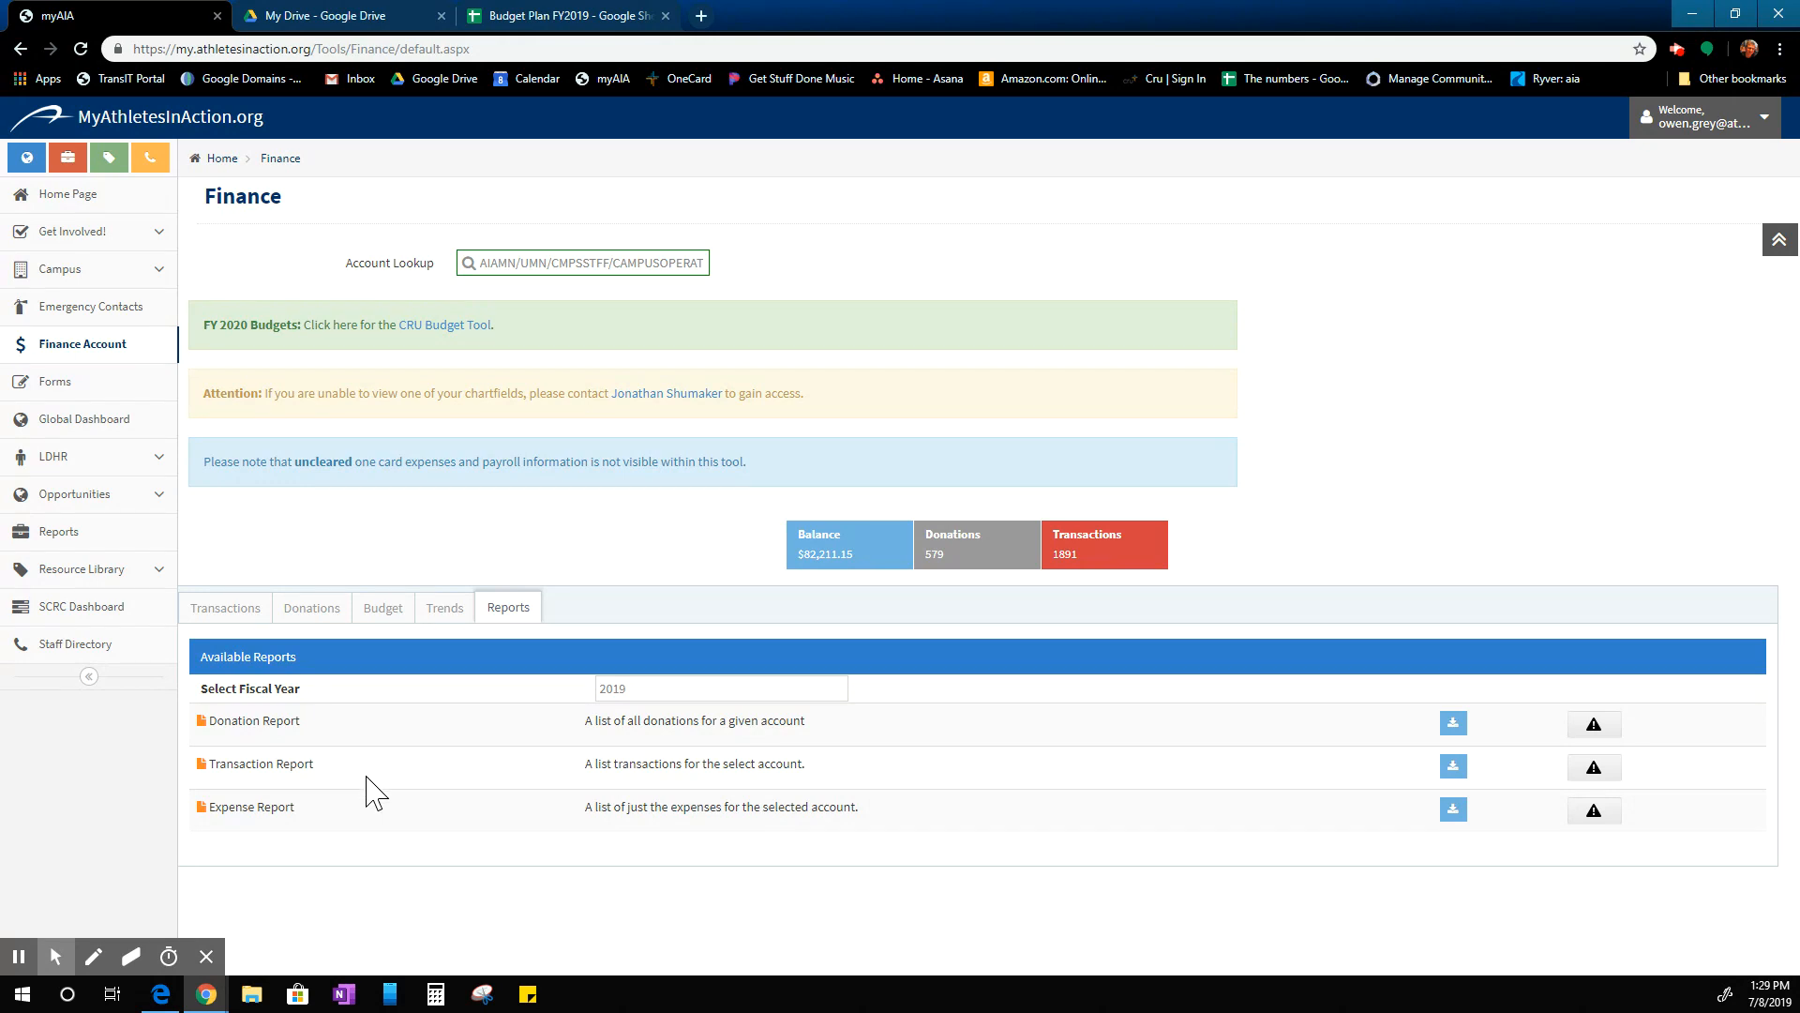
{"action": "mouse_move", "coordinate": [421, 675]}
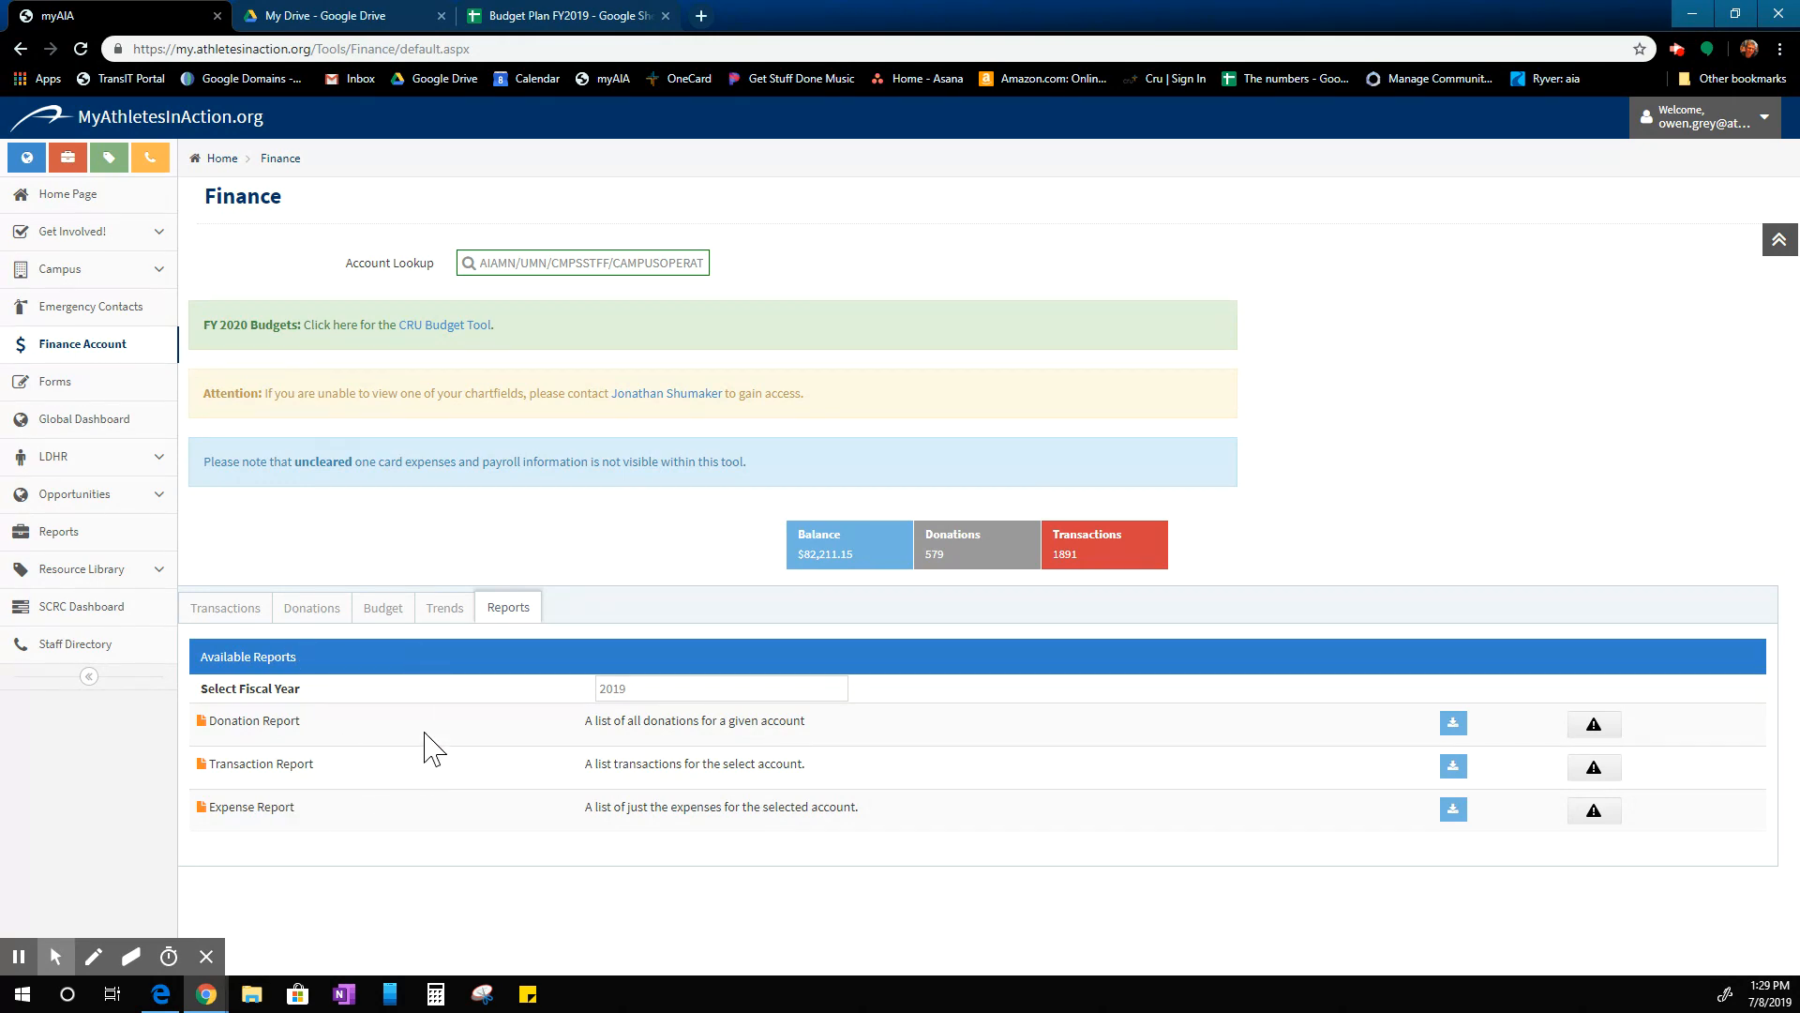
{"action": "mouse_move", "coordinate": [407, 780]}
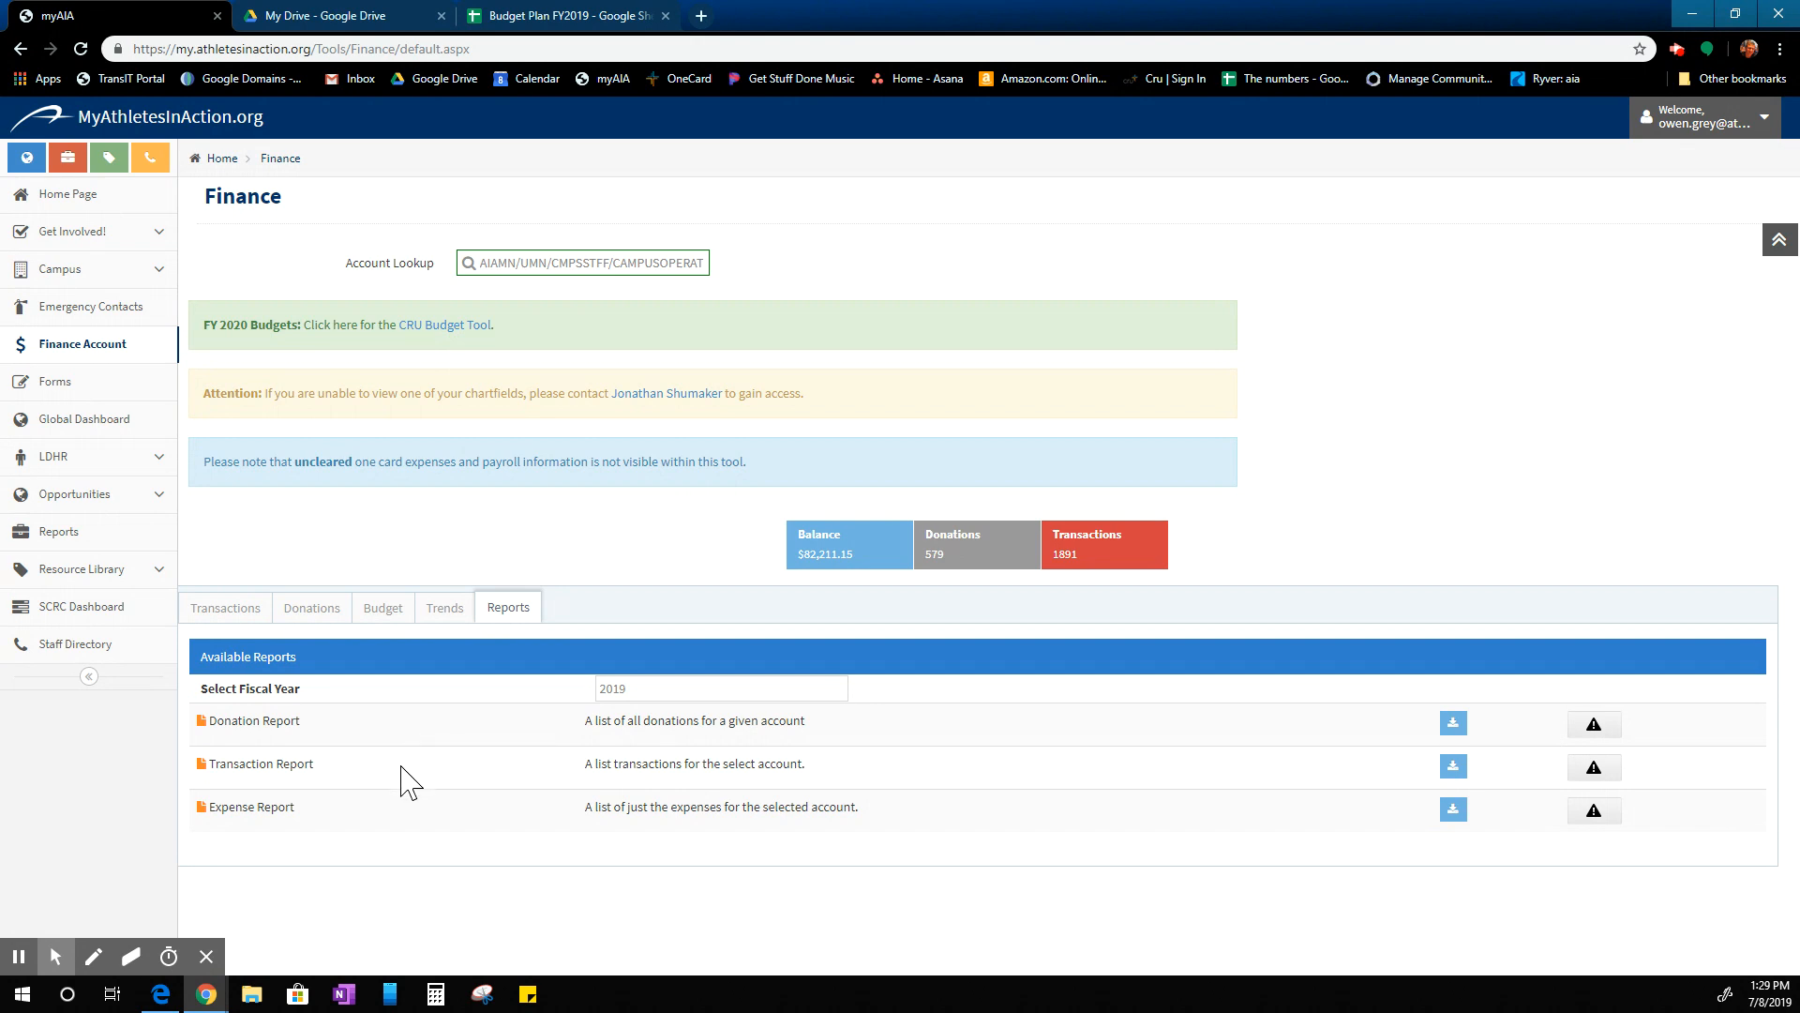